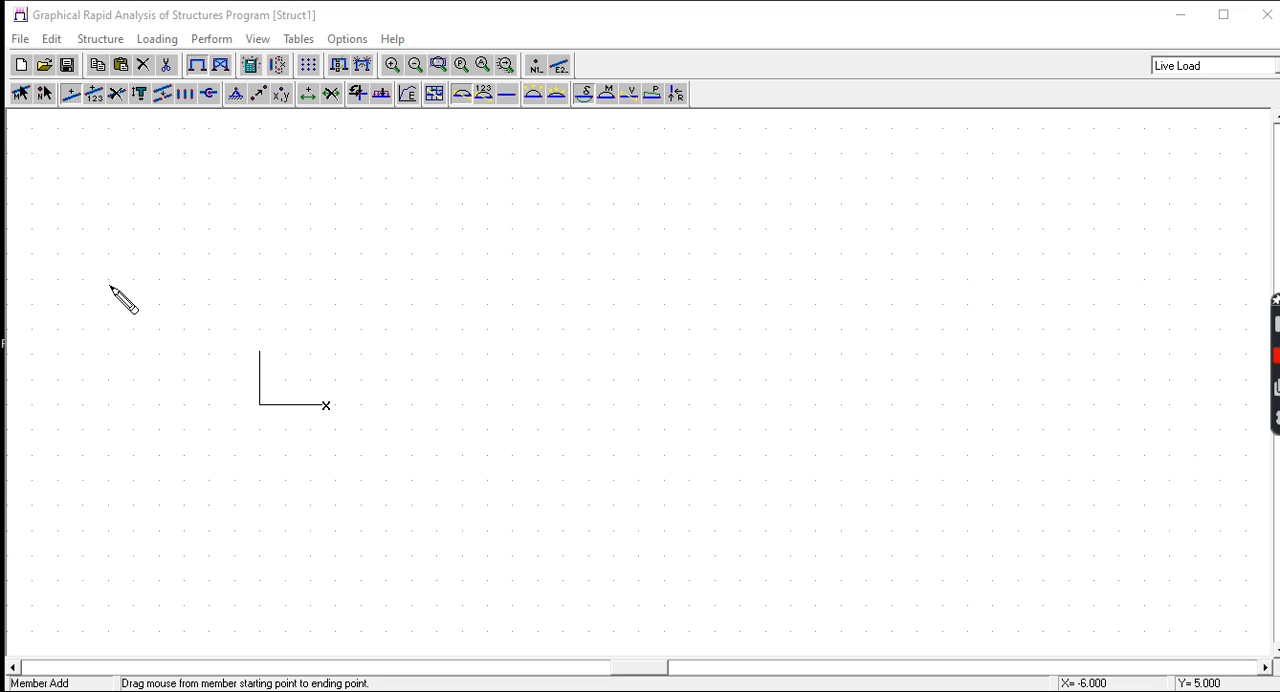
mouse_move(206, 455)
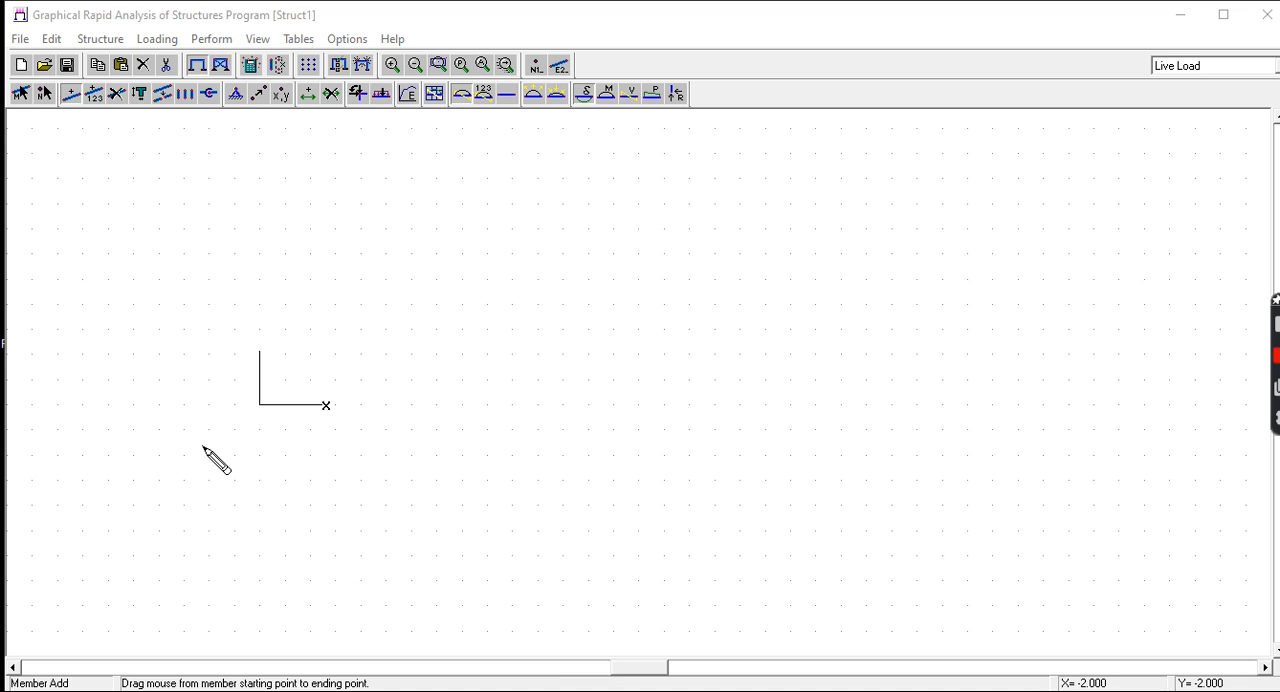
mouse_move(330, 305)
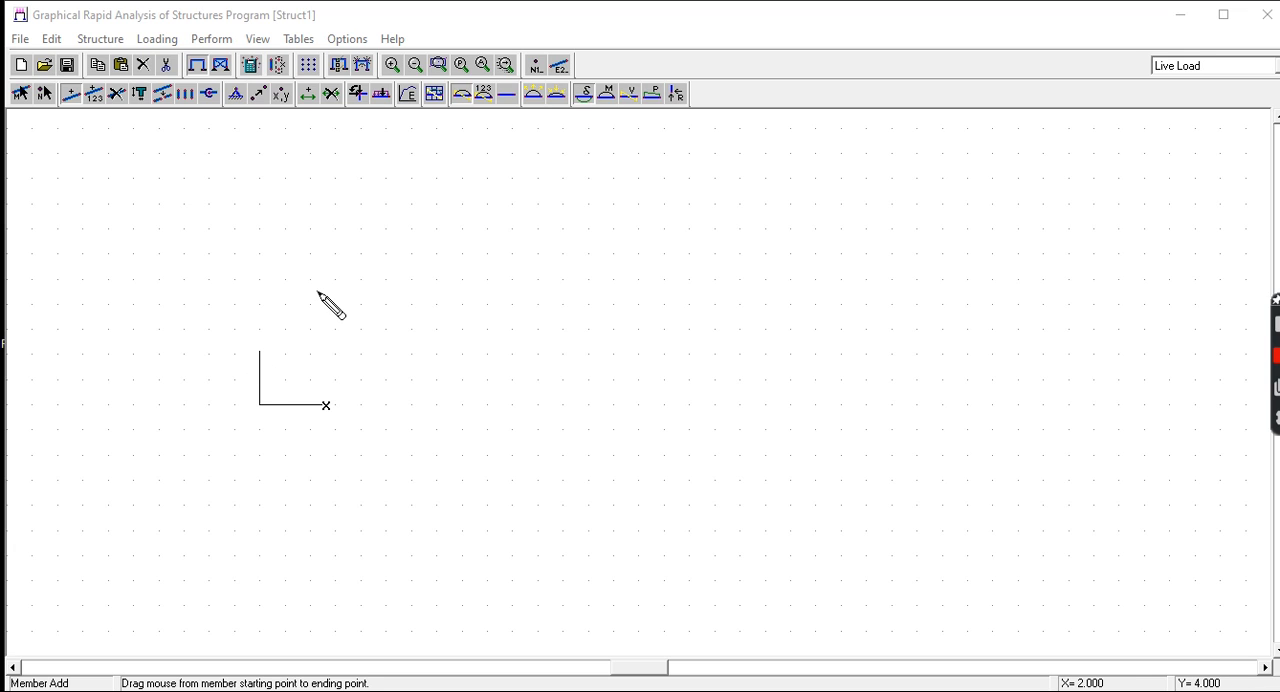
mouse_move(358, 60)
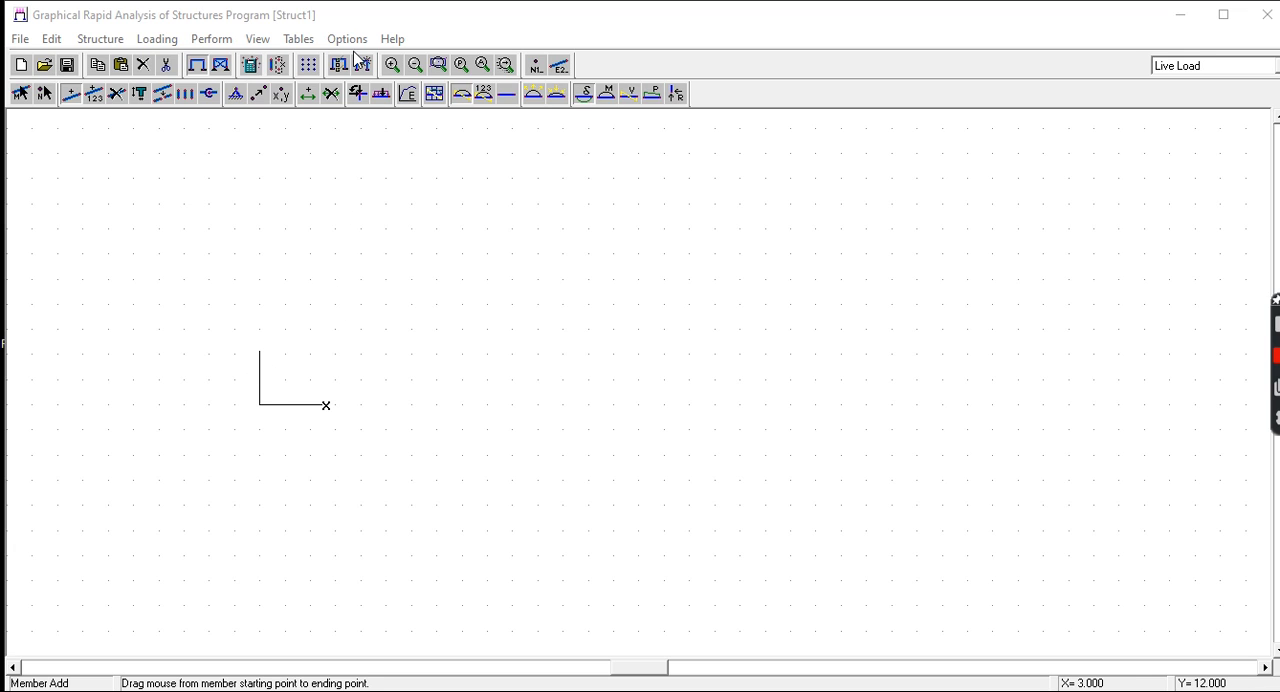
Open the Units dialog from the Options menu
left_click(346, 38)
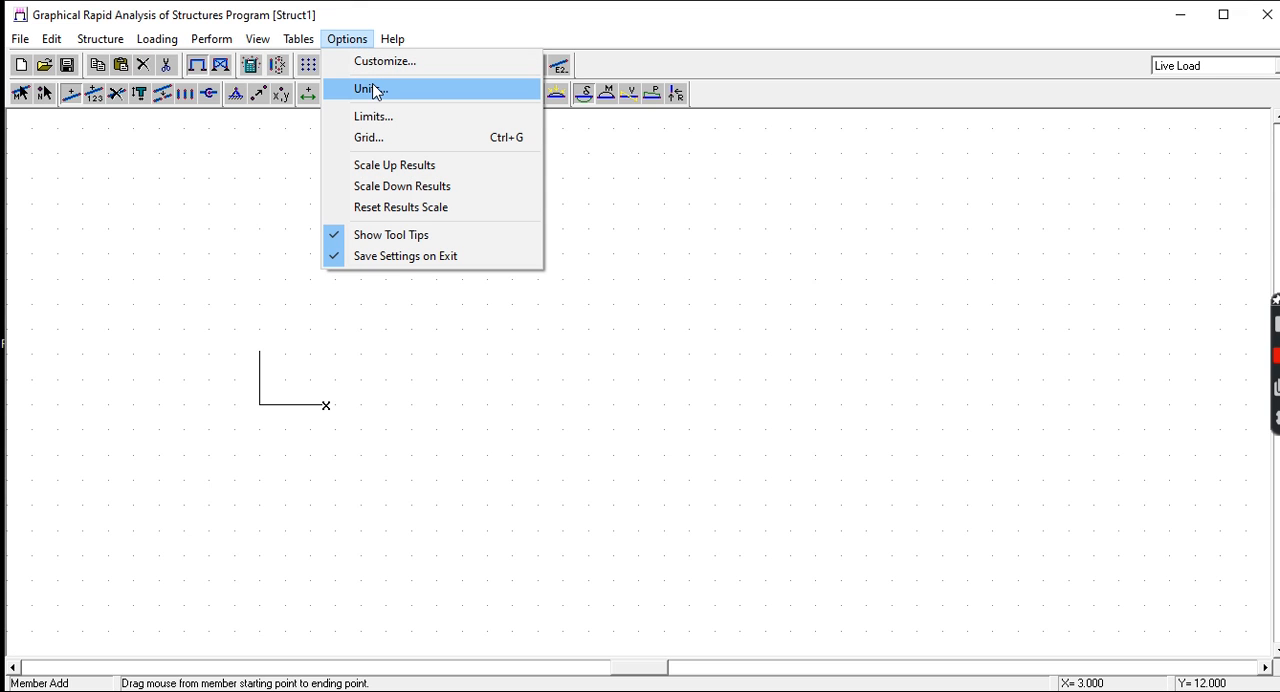
left_click(368, 89)
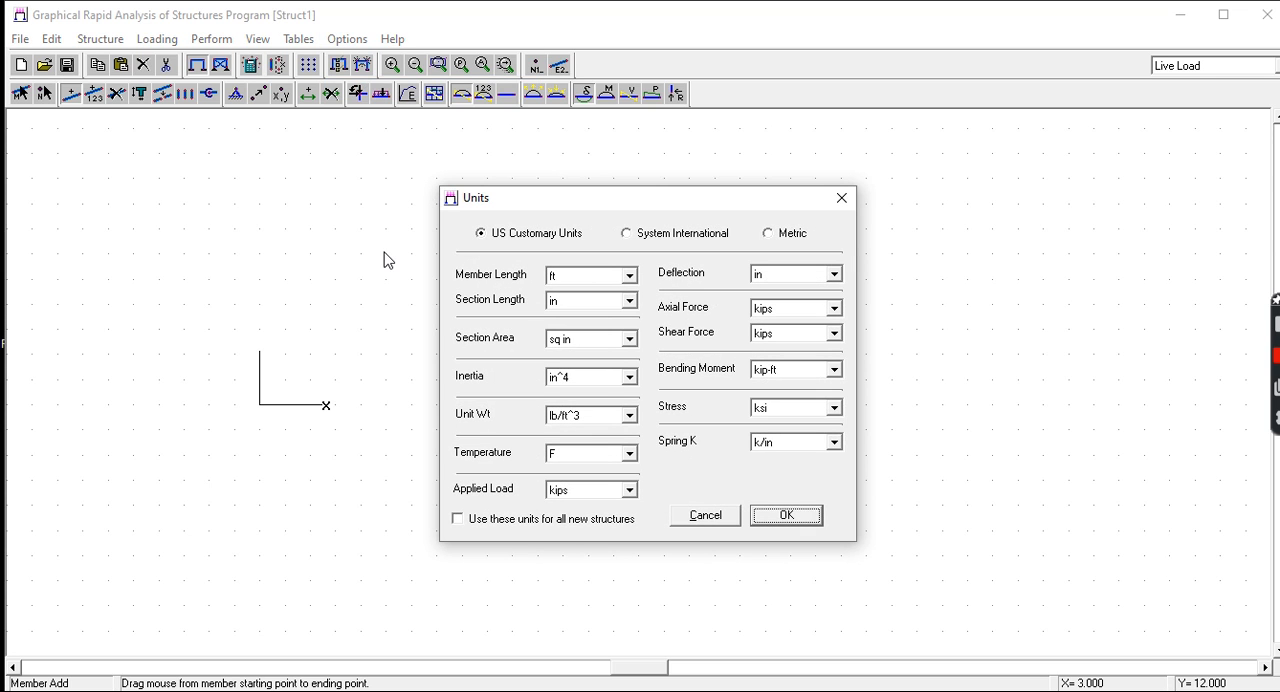
mouse_move(487, 258)
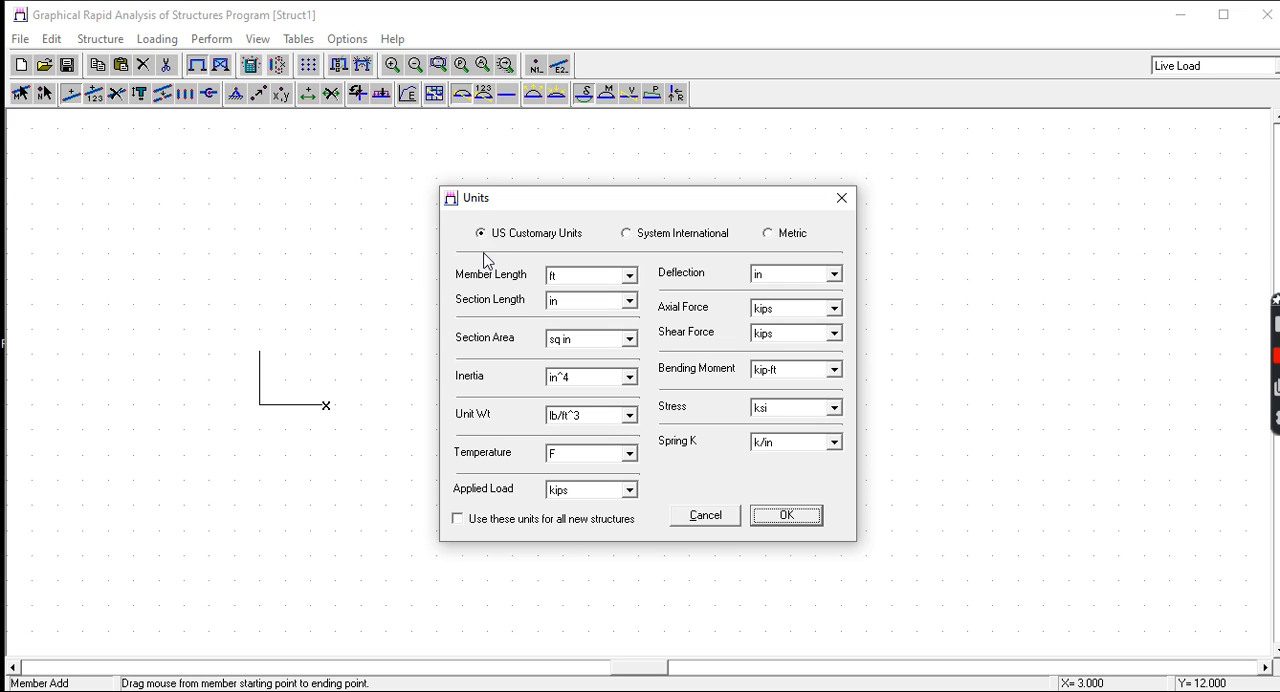
mouse_move(522, 272)
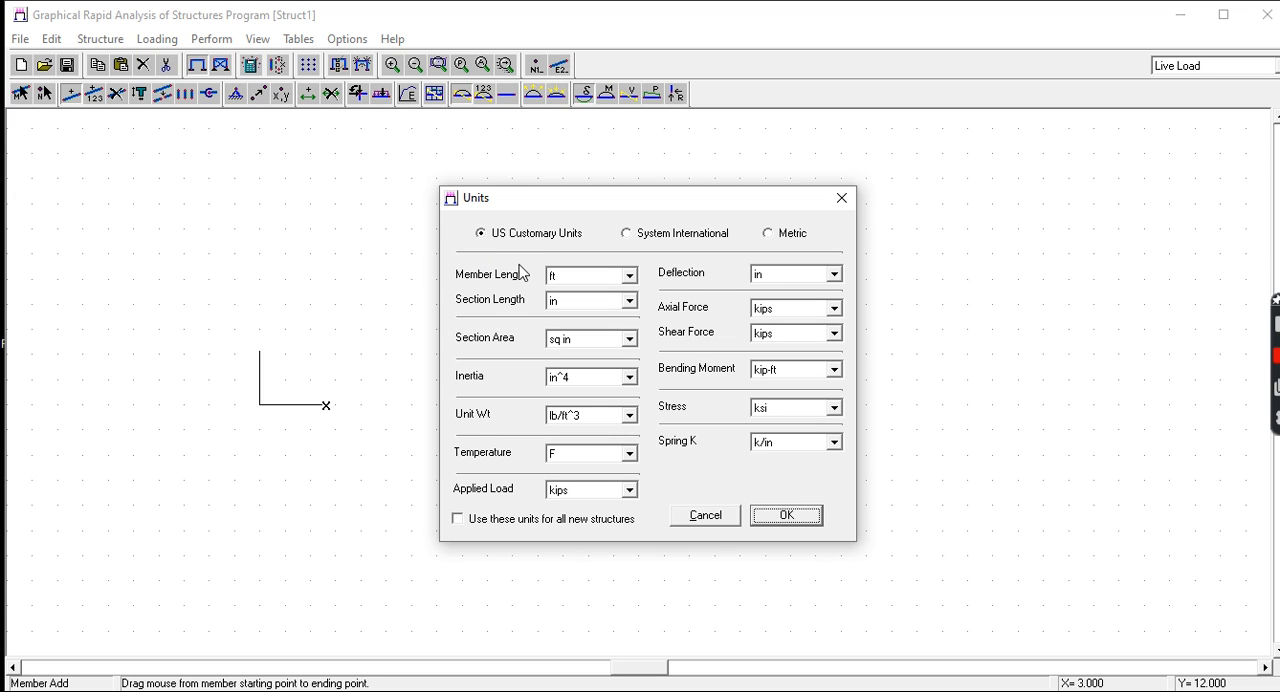
mouse_move(659, 351)
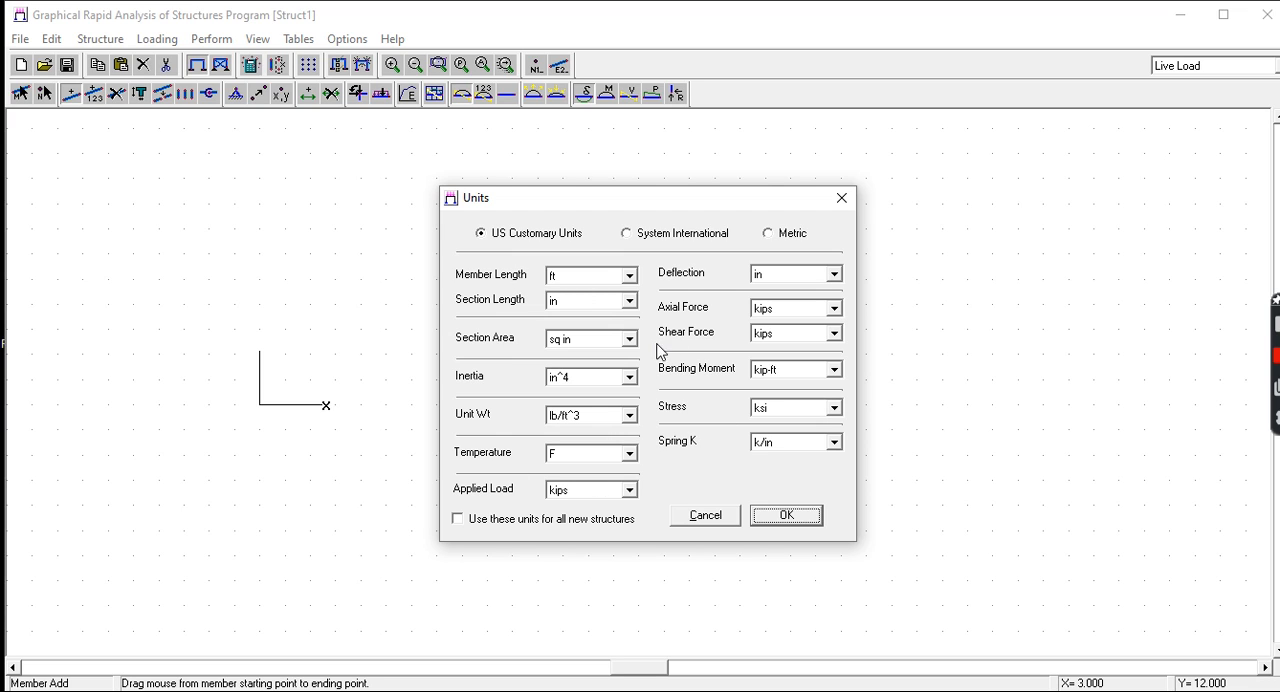
mouse_move(602, 342)
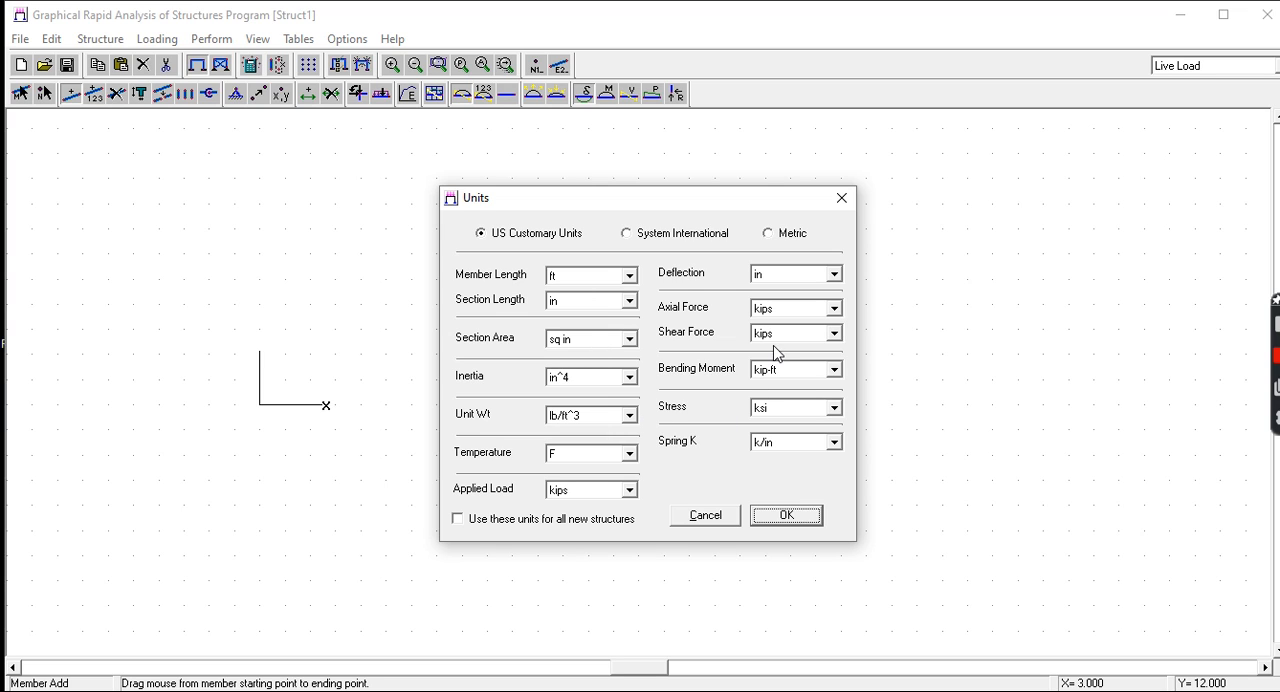
mouse_move(728, 420)
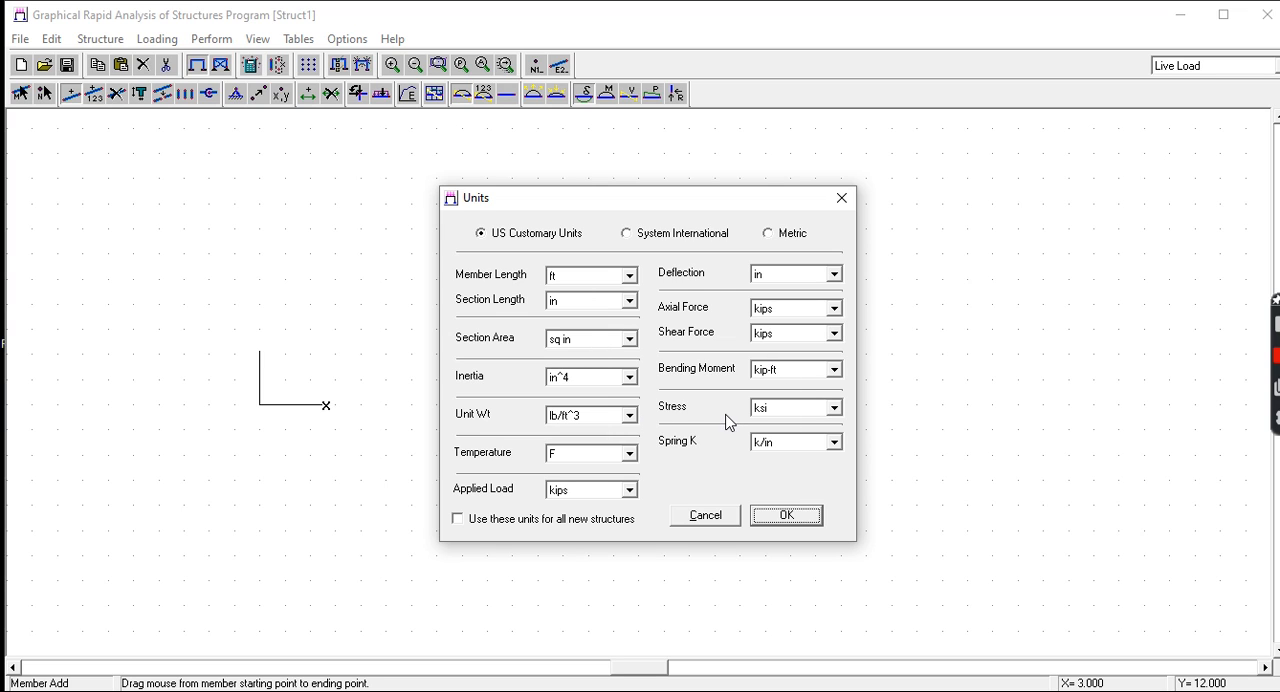
mouse_move(568, 270)
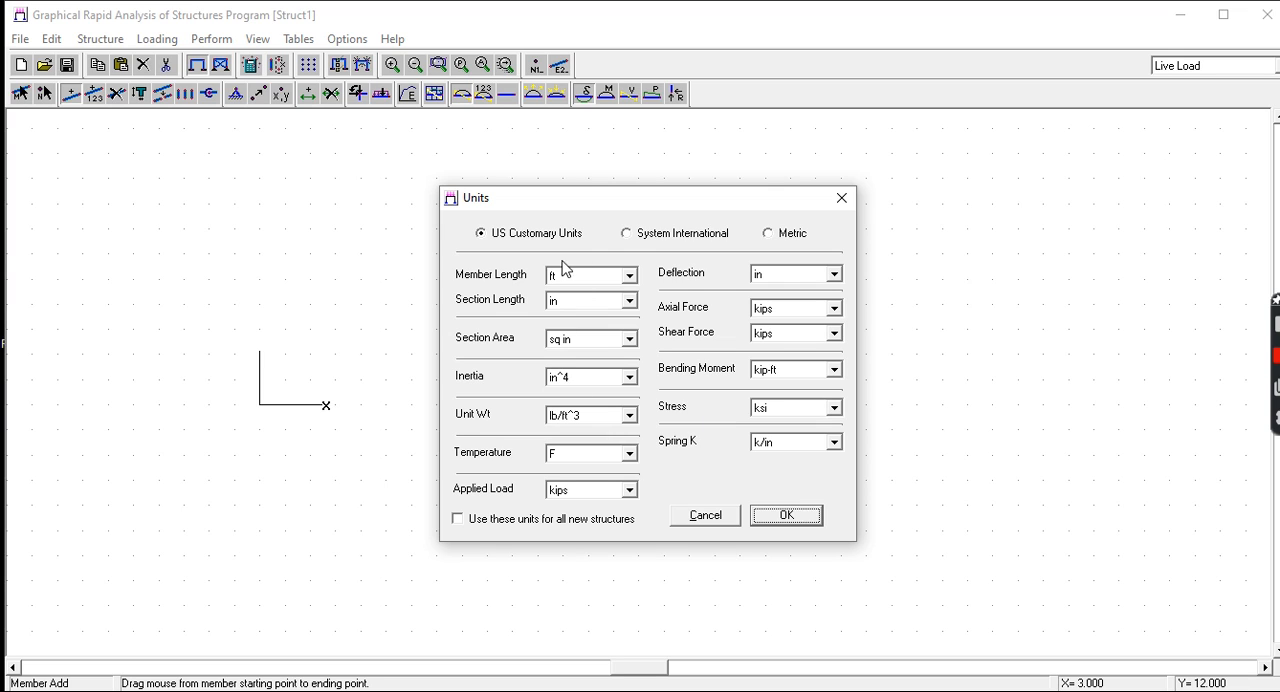
Select System International units and set stress to KN/m^2
left_click(626, 233)
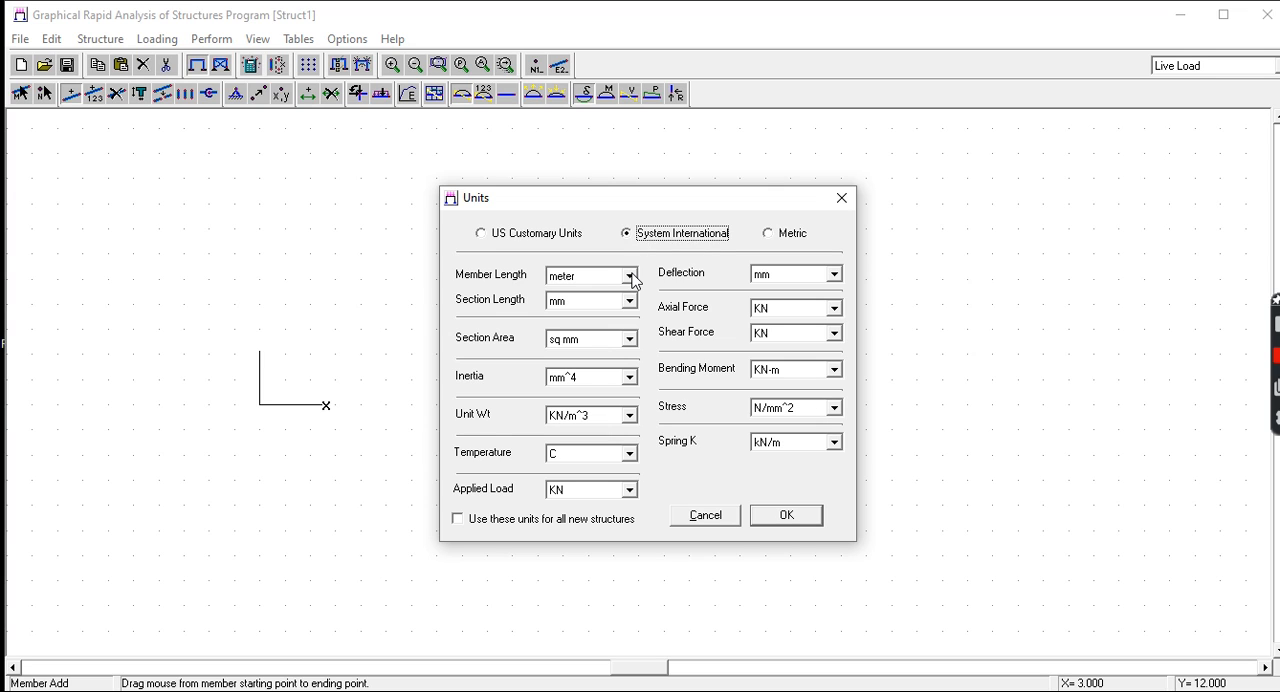
mouse_move(617, 310)
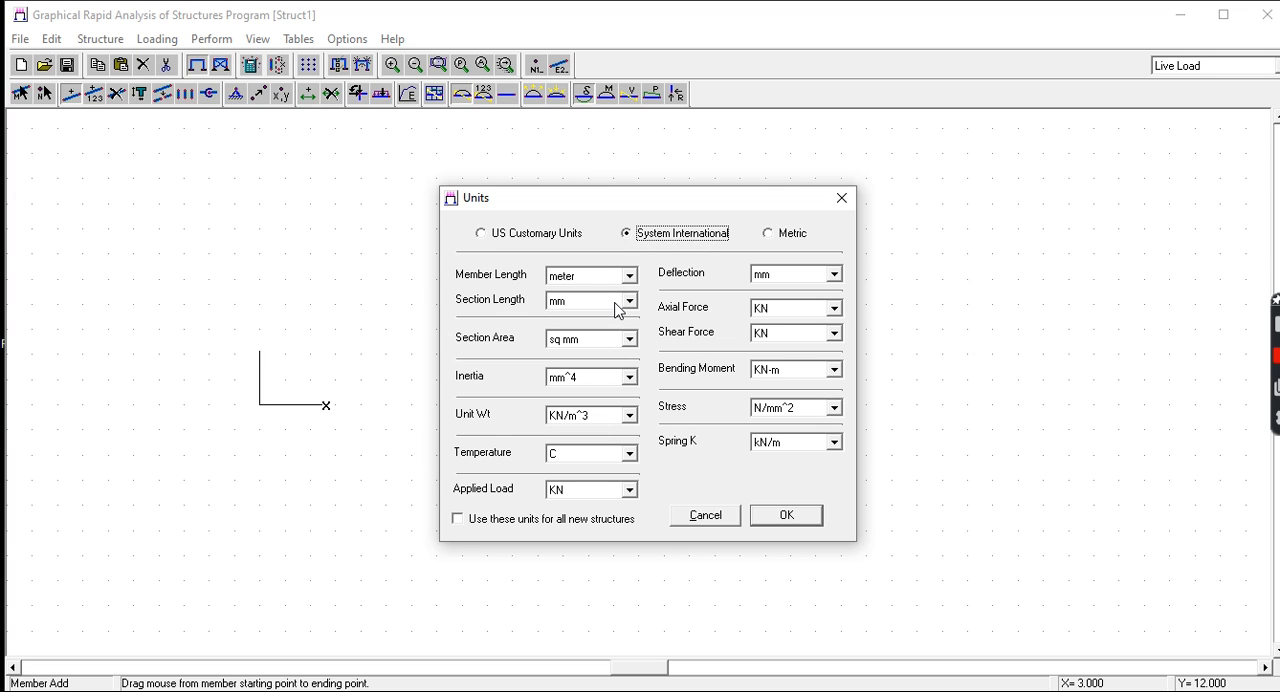
mouse_move(696, 462)
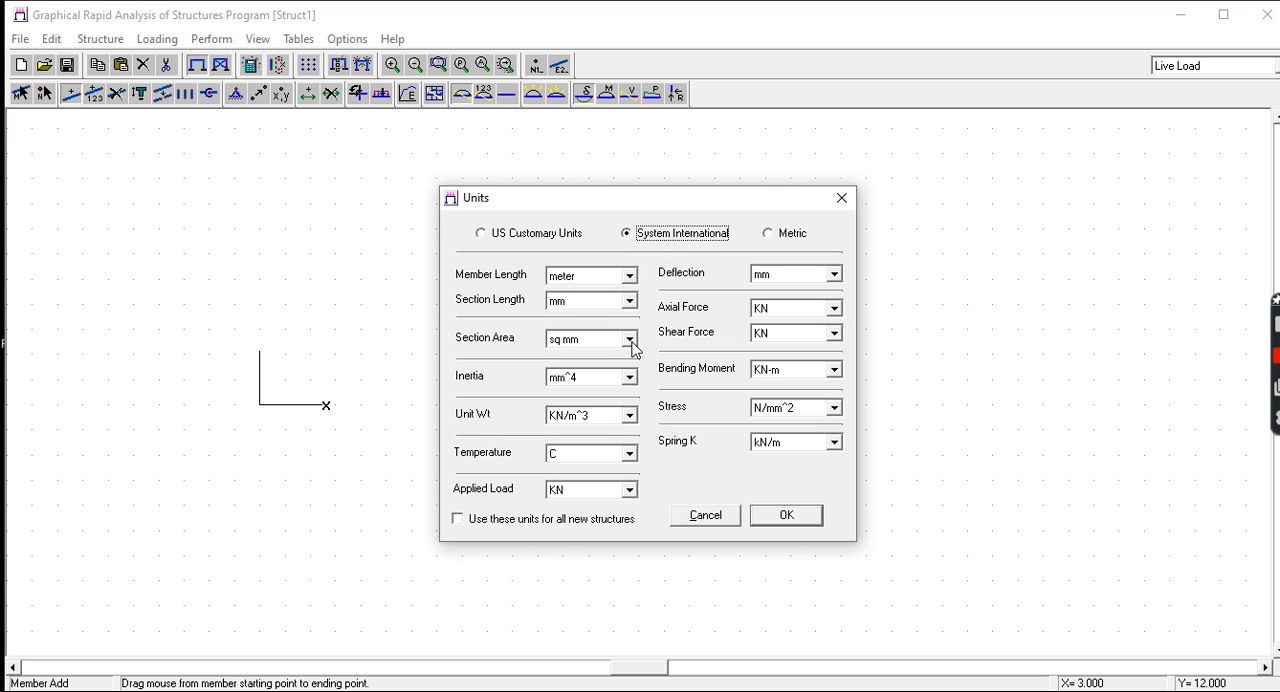
left_click(626, 338)
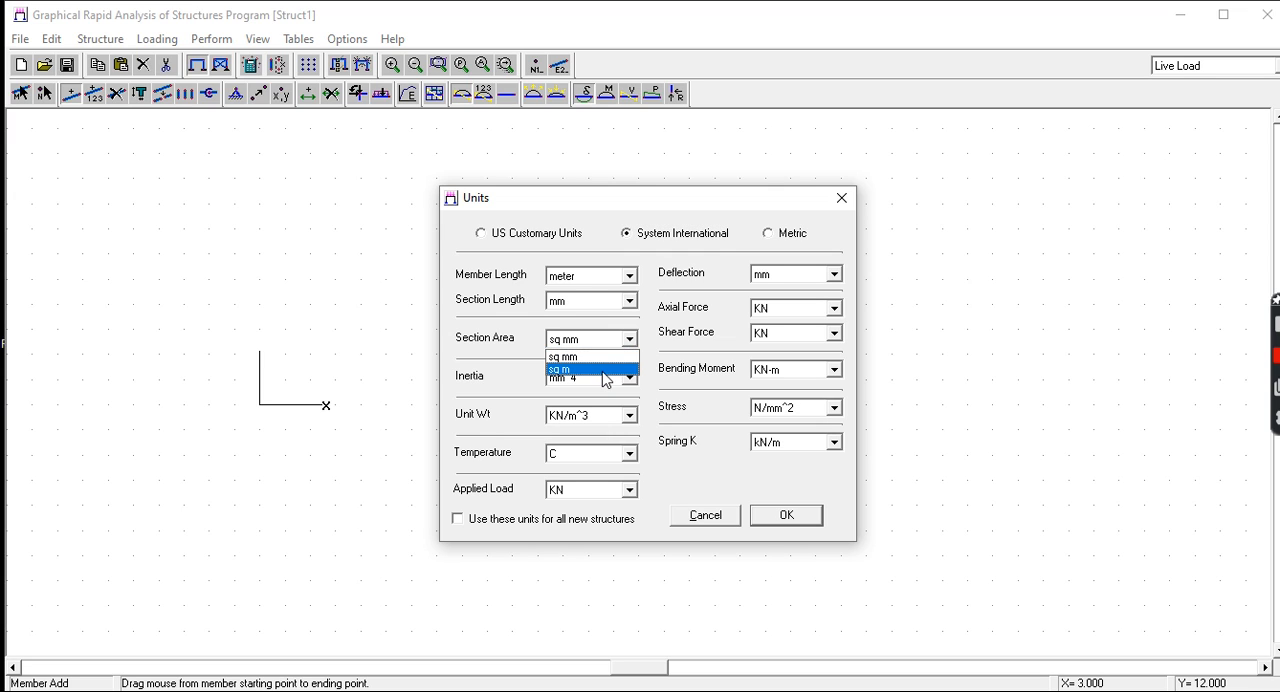
mouse_move(728, 378)
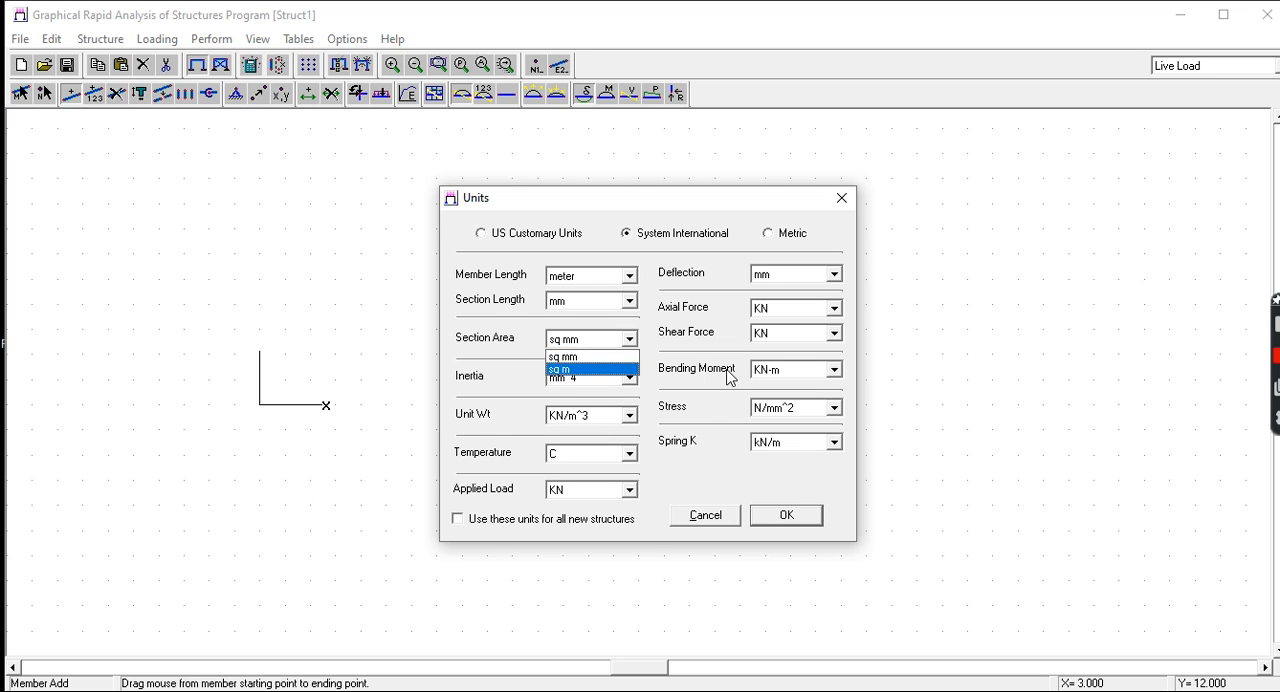
mouse_move(843, 415)
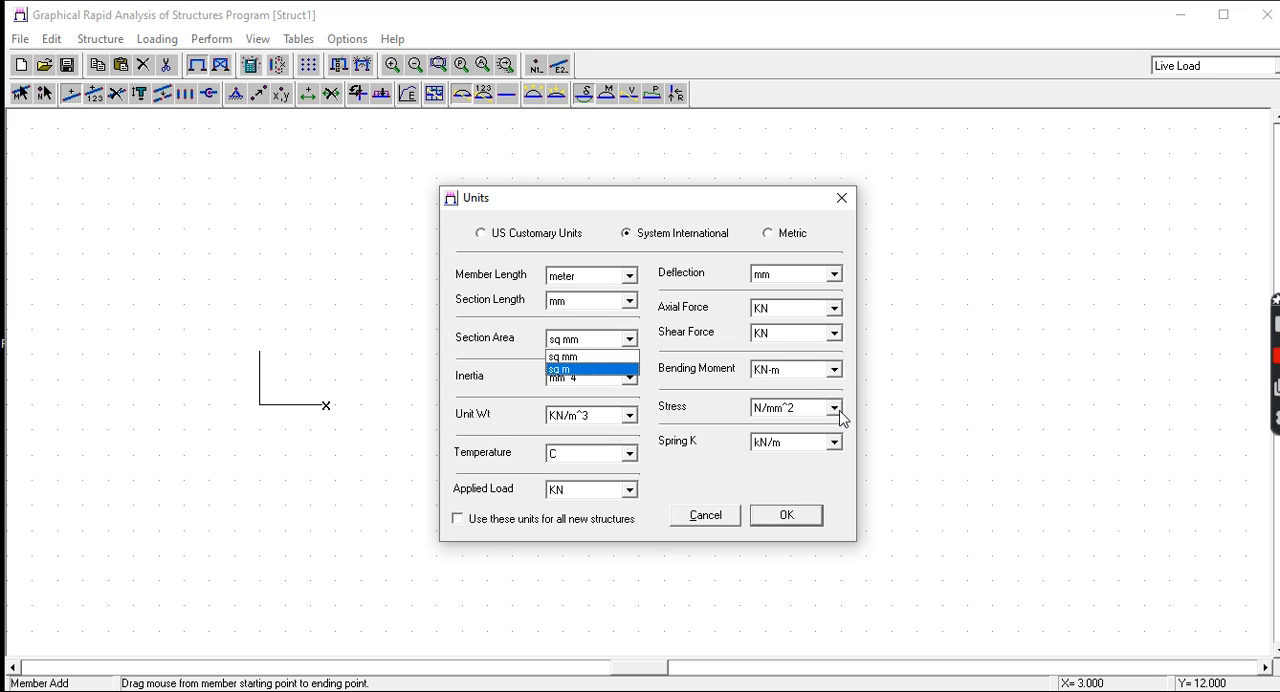
left_click(834, 408)
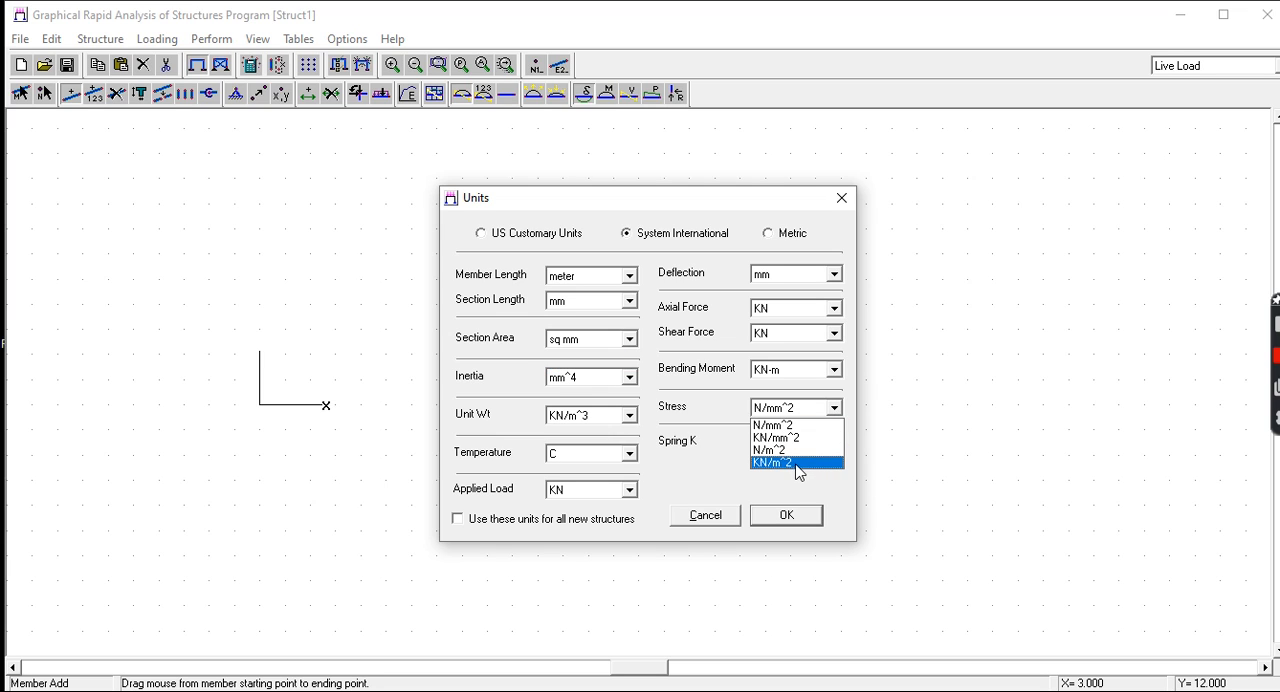
left_click(782, 462)
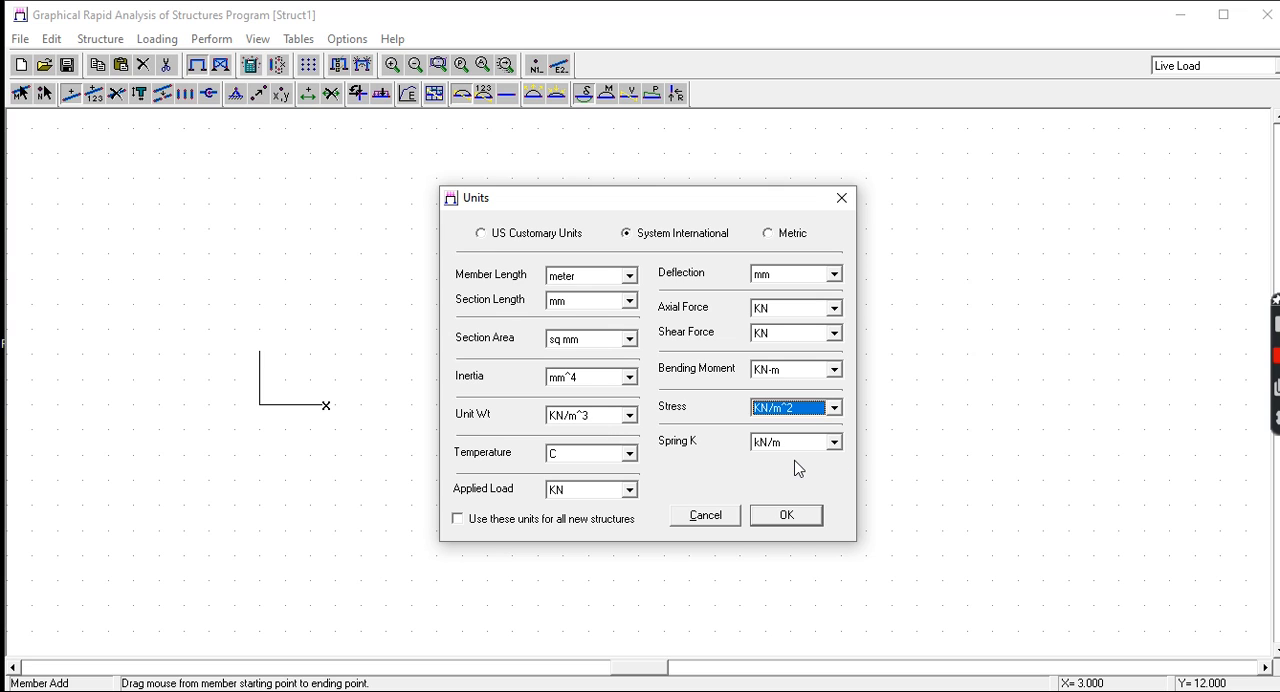
mouse_move(779, 237)
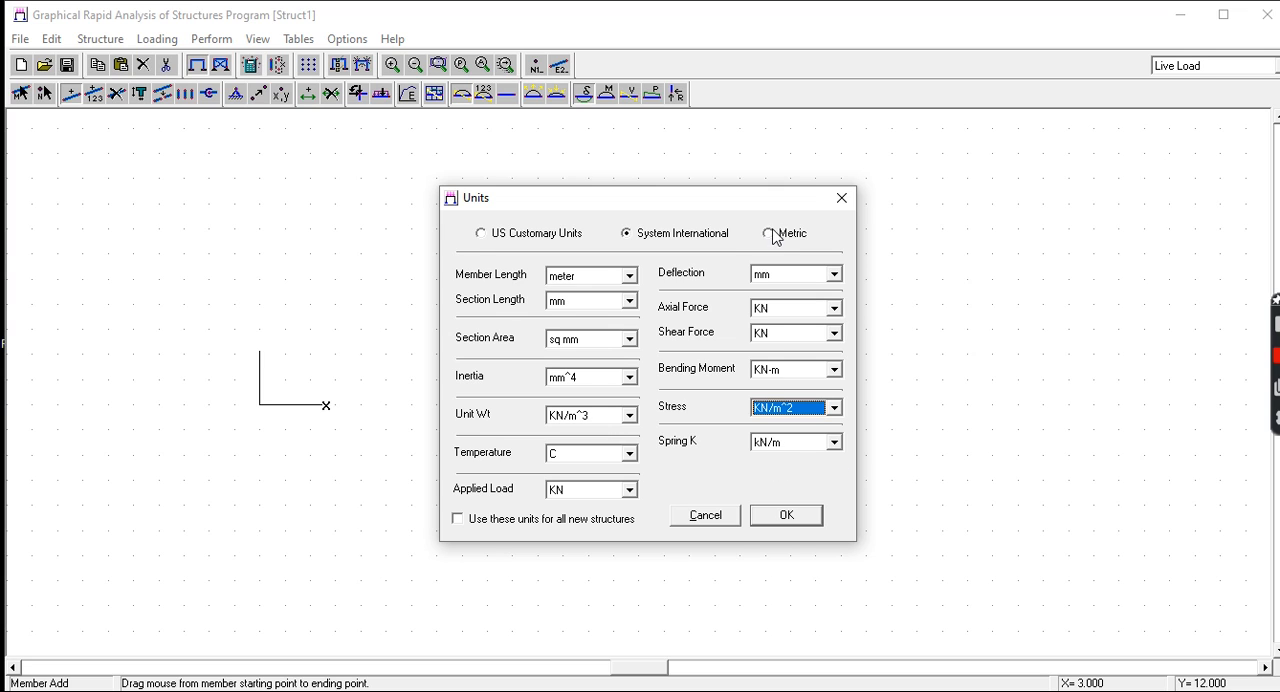
Try Metric units briefly, then return to System International
left_click(768, 233)
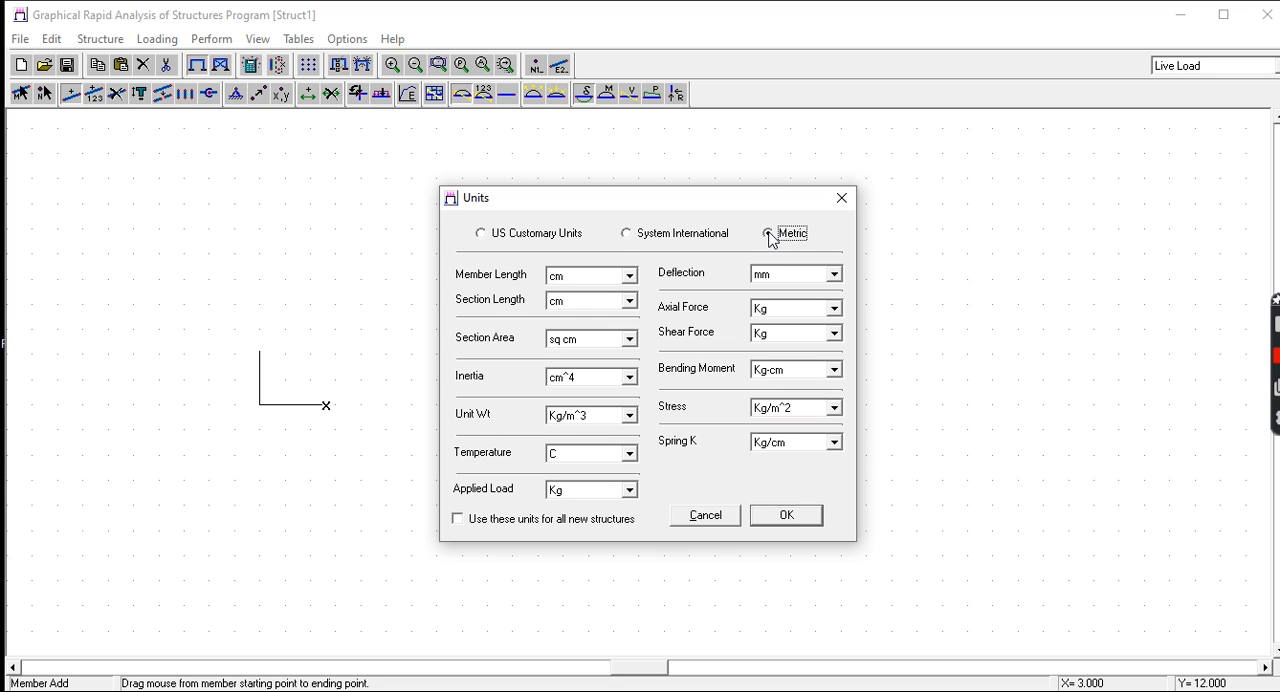
left_click(768, 232)
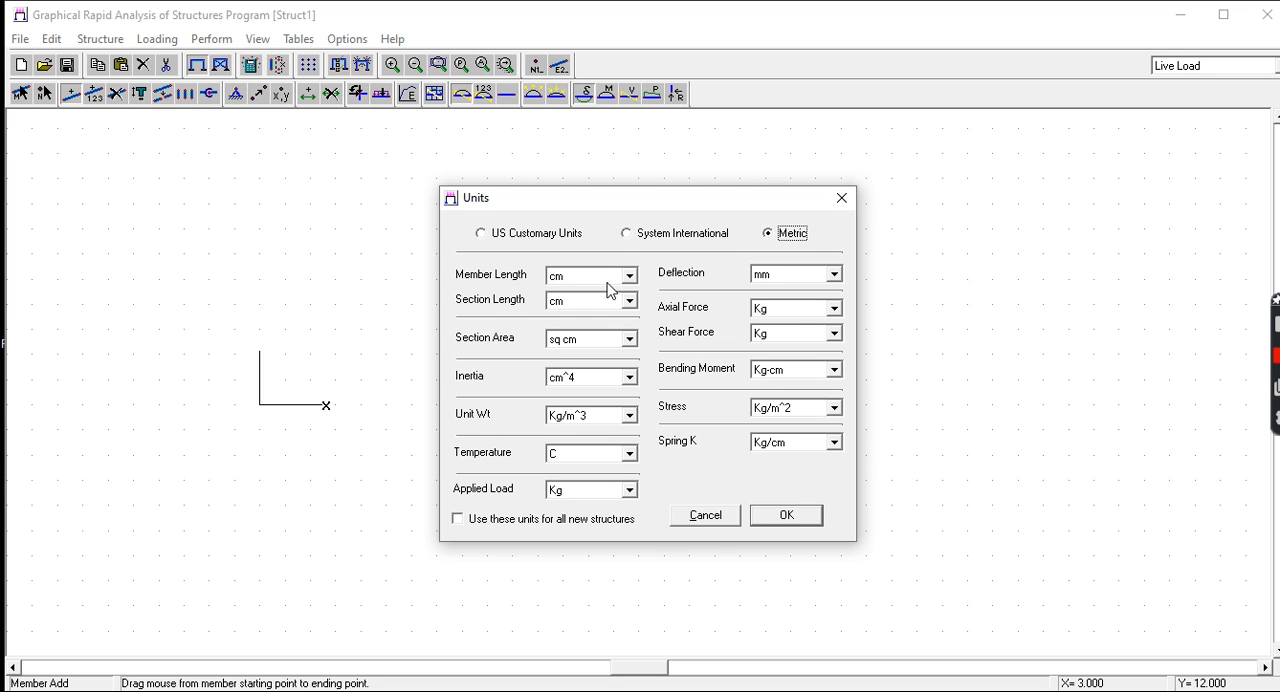
mouse_move(798, 347)
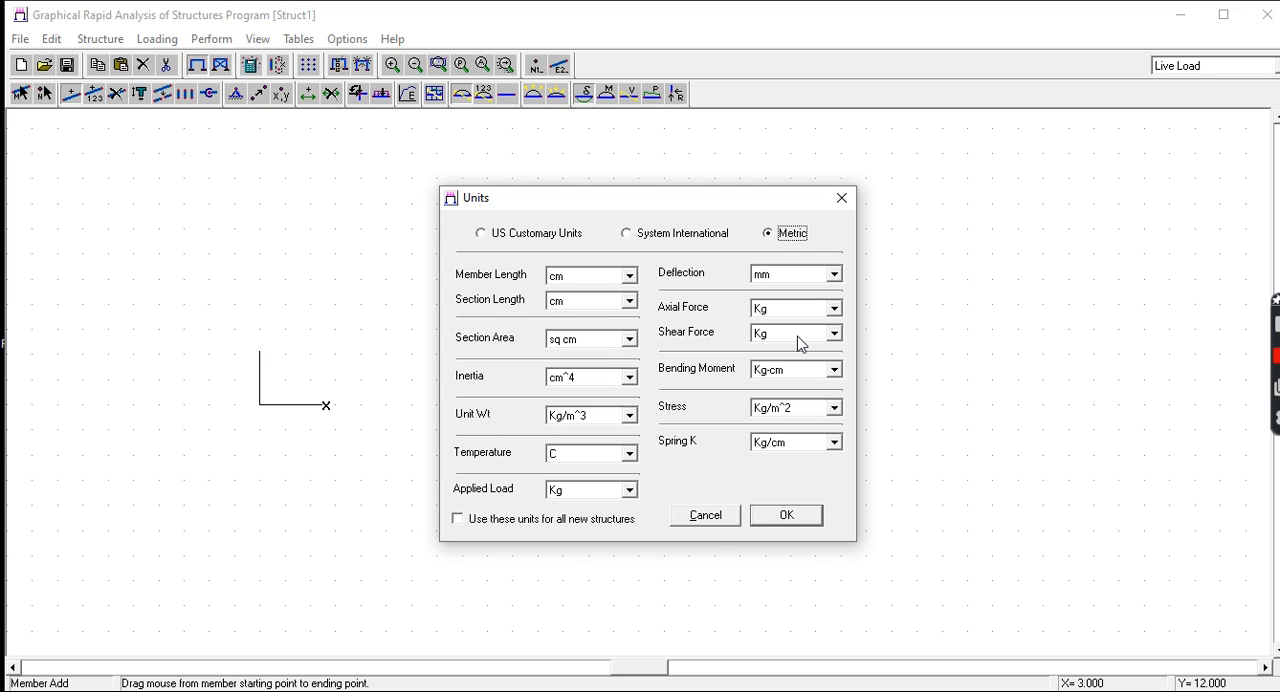
mouse_move(821, 340)
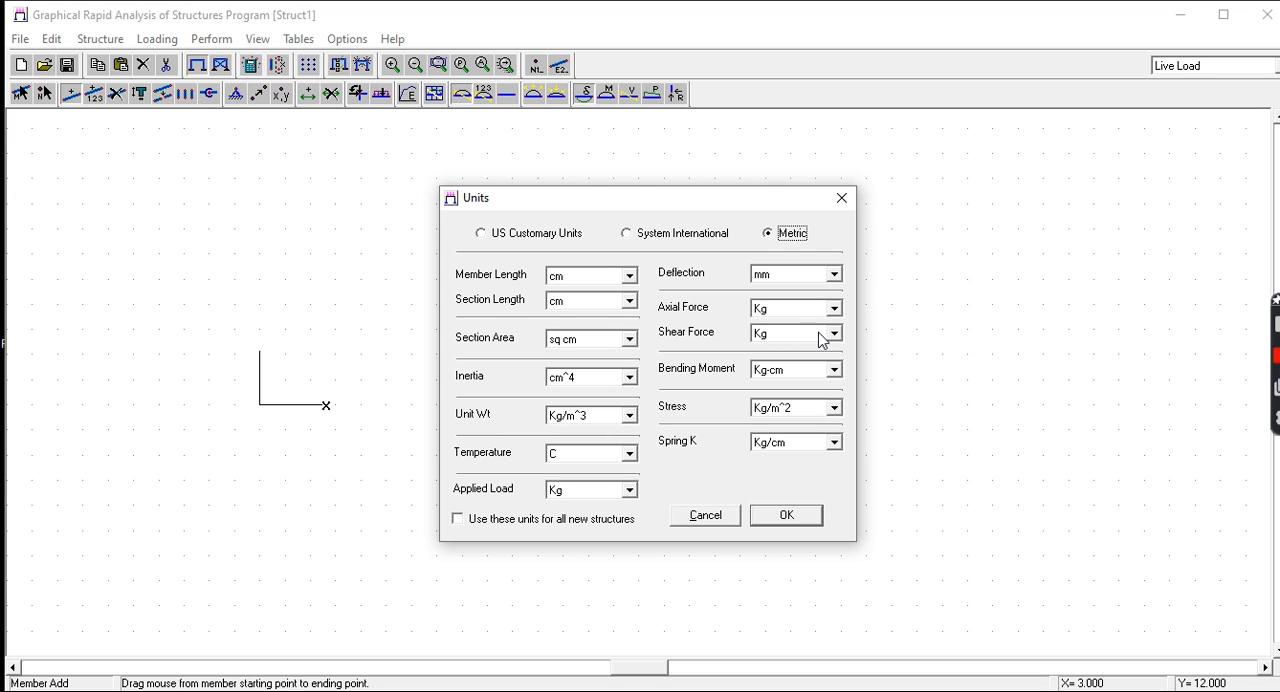
mouse_move(635, 243)
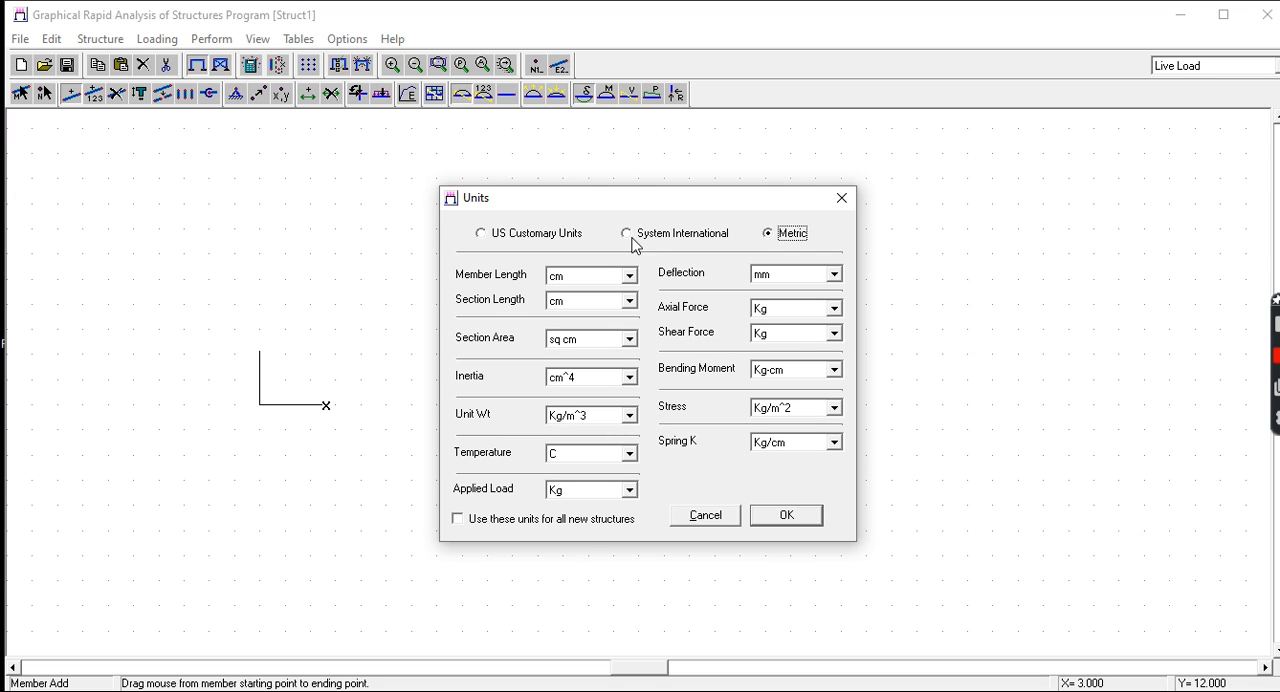
left_click(623, 233)
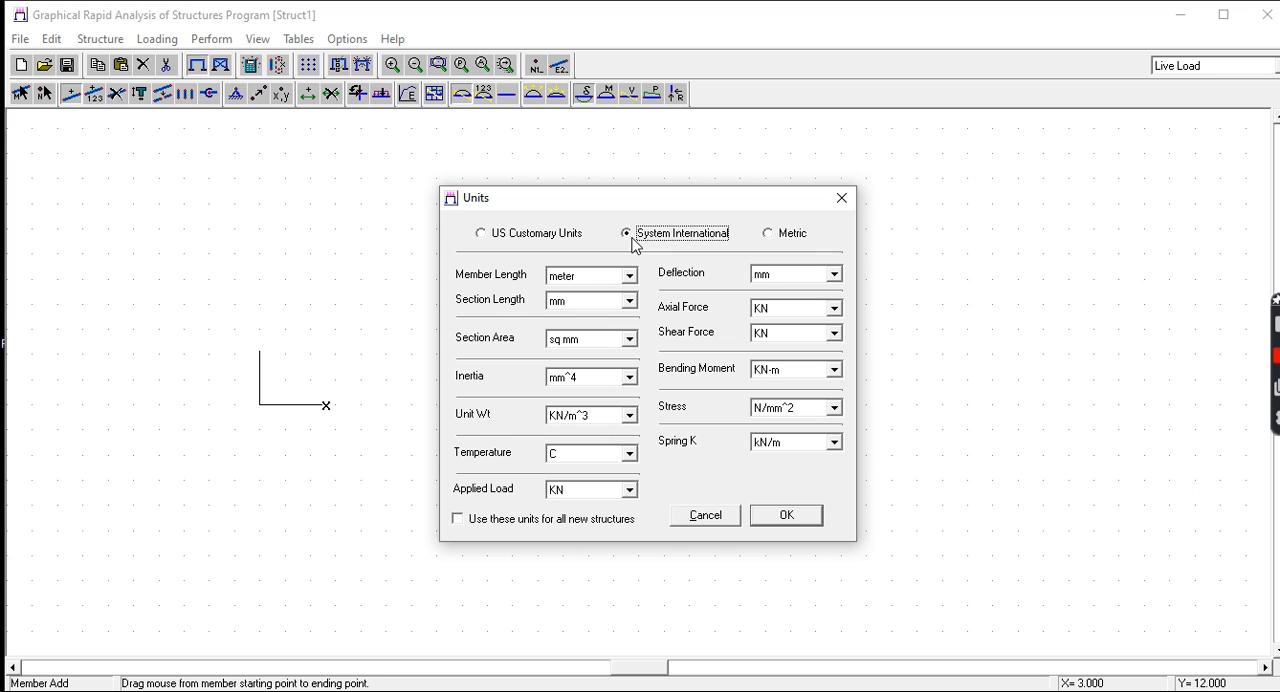
mouse_move(819, 423)
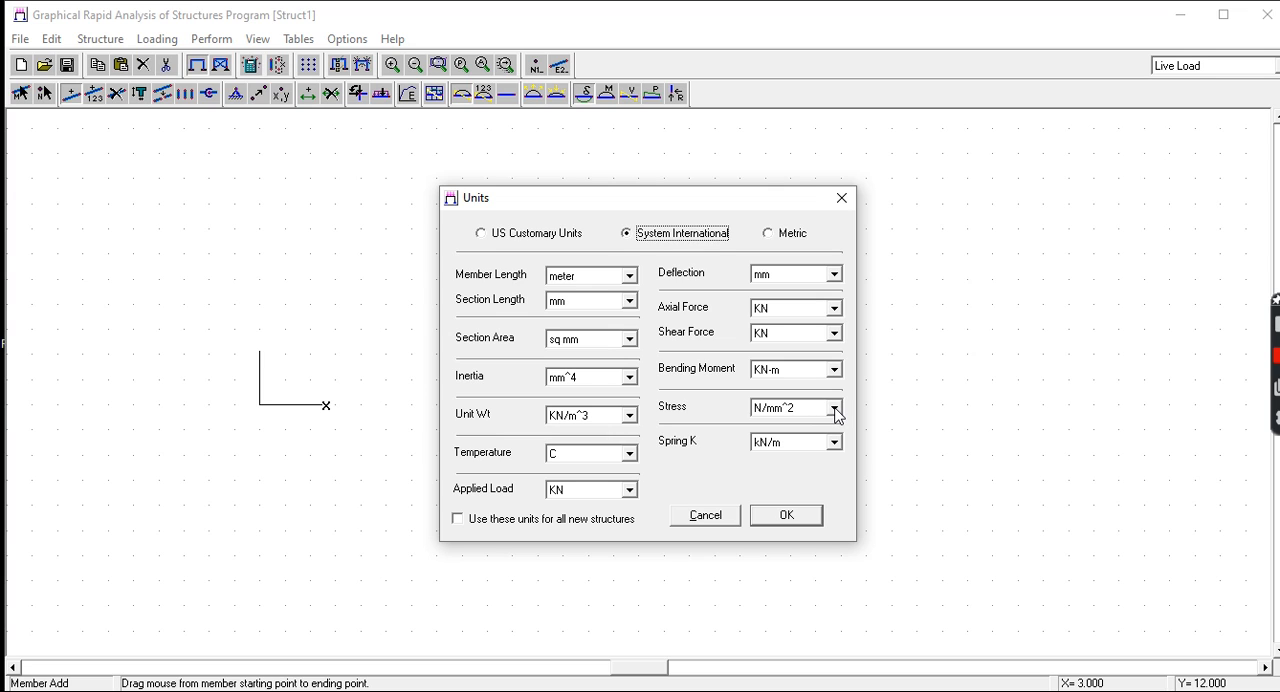
mouse_move(788, 516)
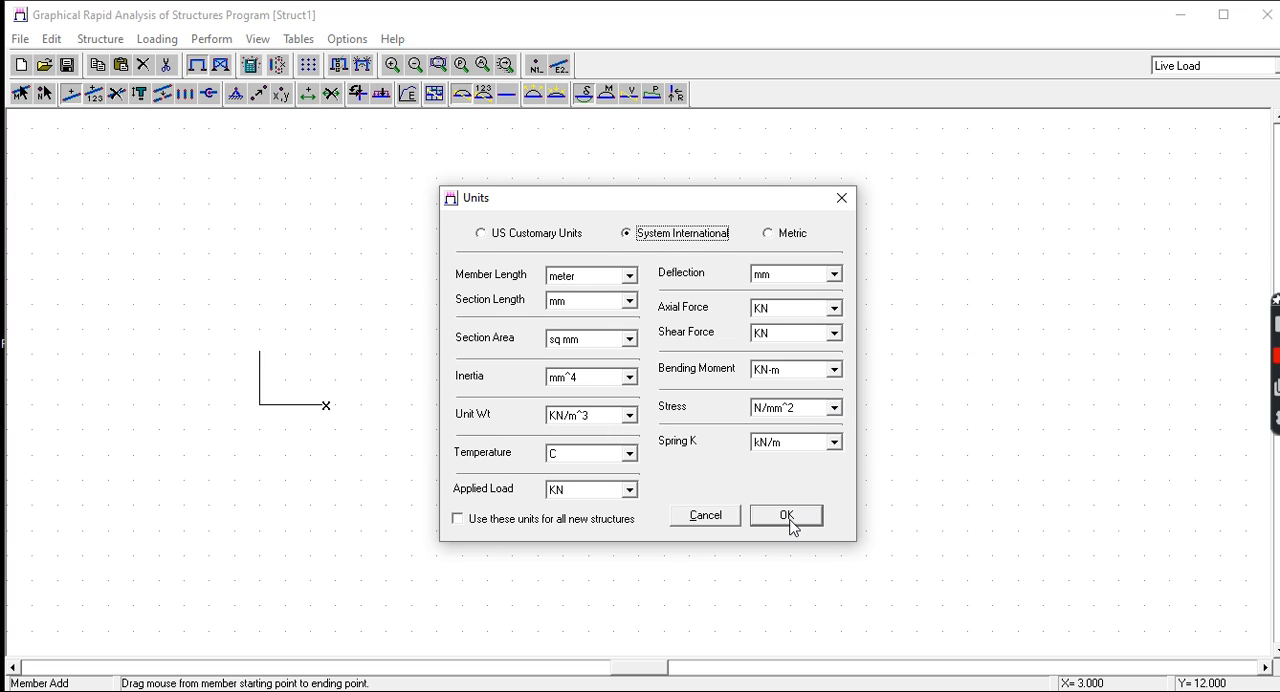
mouse_move(788, 530)
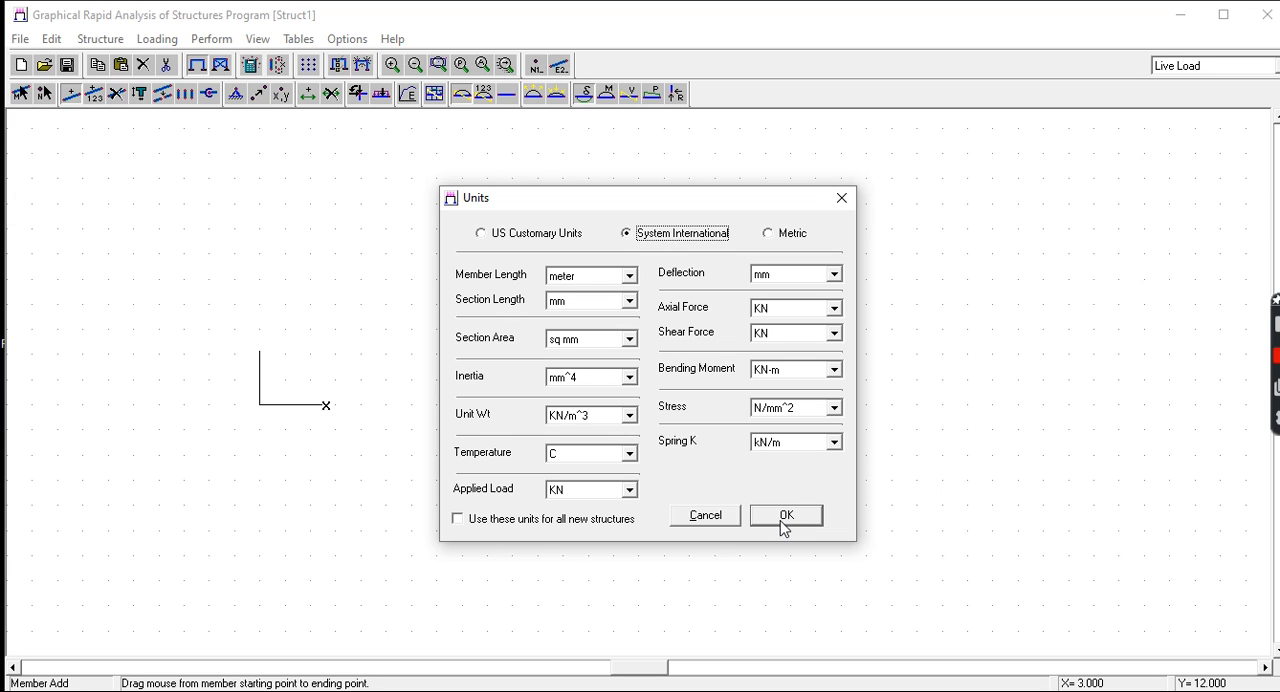
Apply the SI units and open the Structure menu
left_click(787, 515)
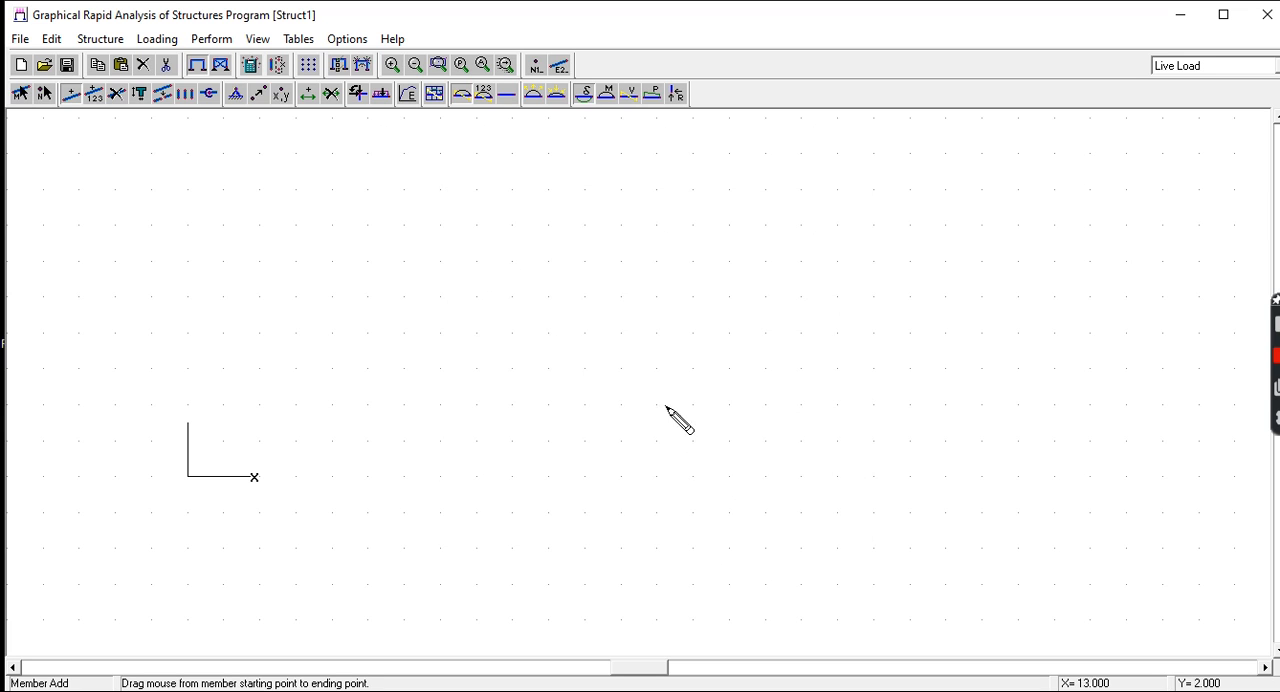
mouse_move(108, 135)
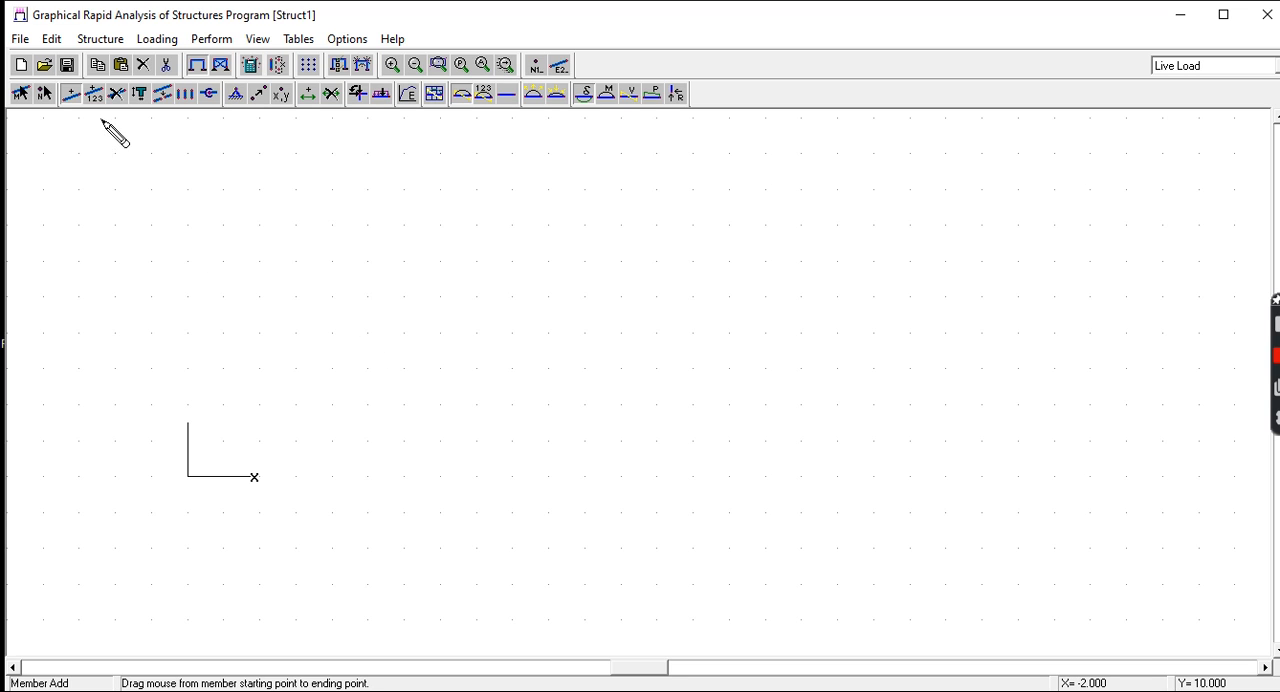
left_click(102, 38)
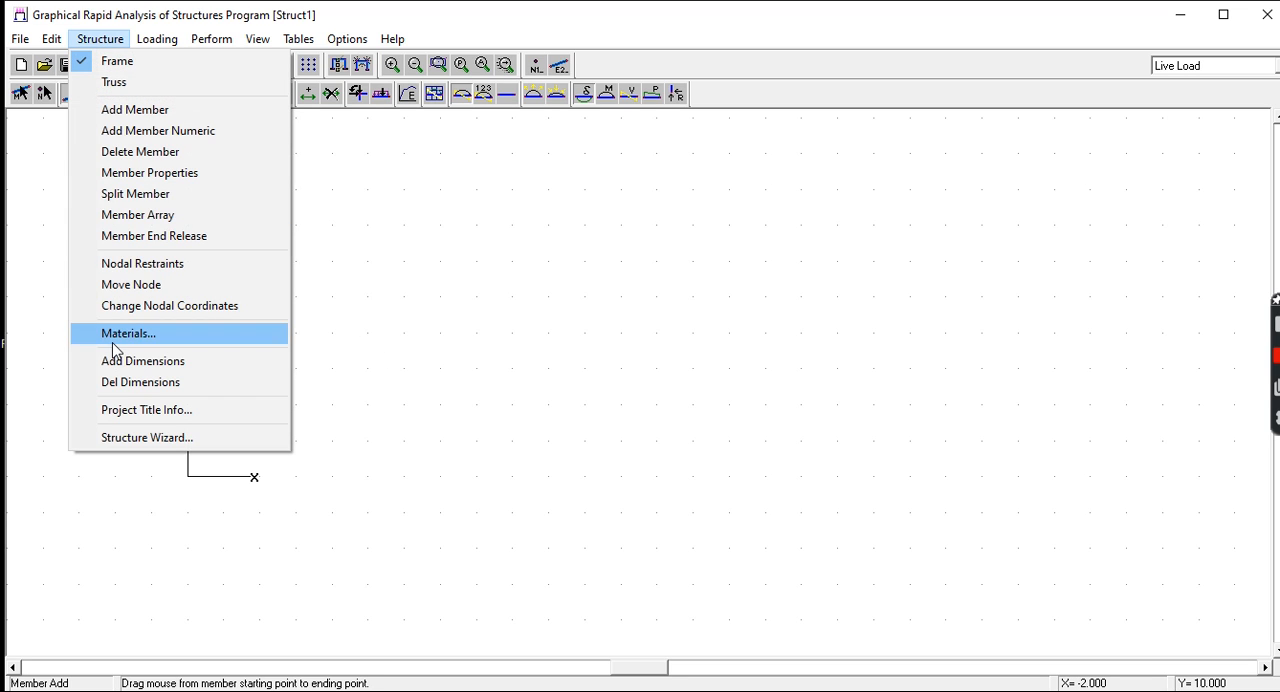
mouse_move(143, 340)
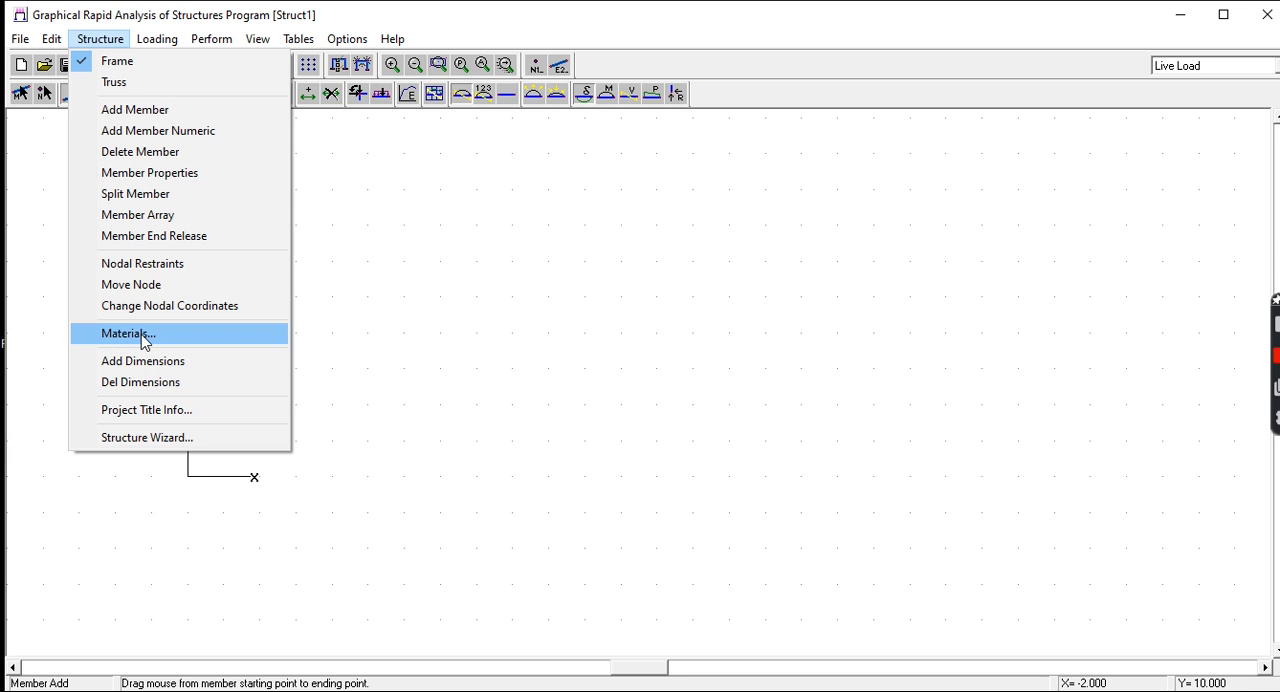
Review Material Properties, start a new material, then close without saving, keeping Default Material
left_click(127, 333)
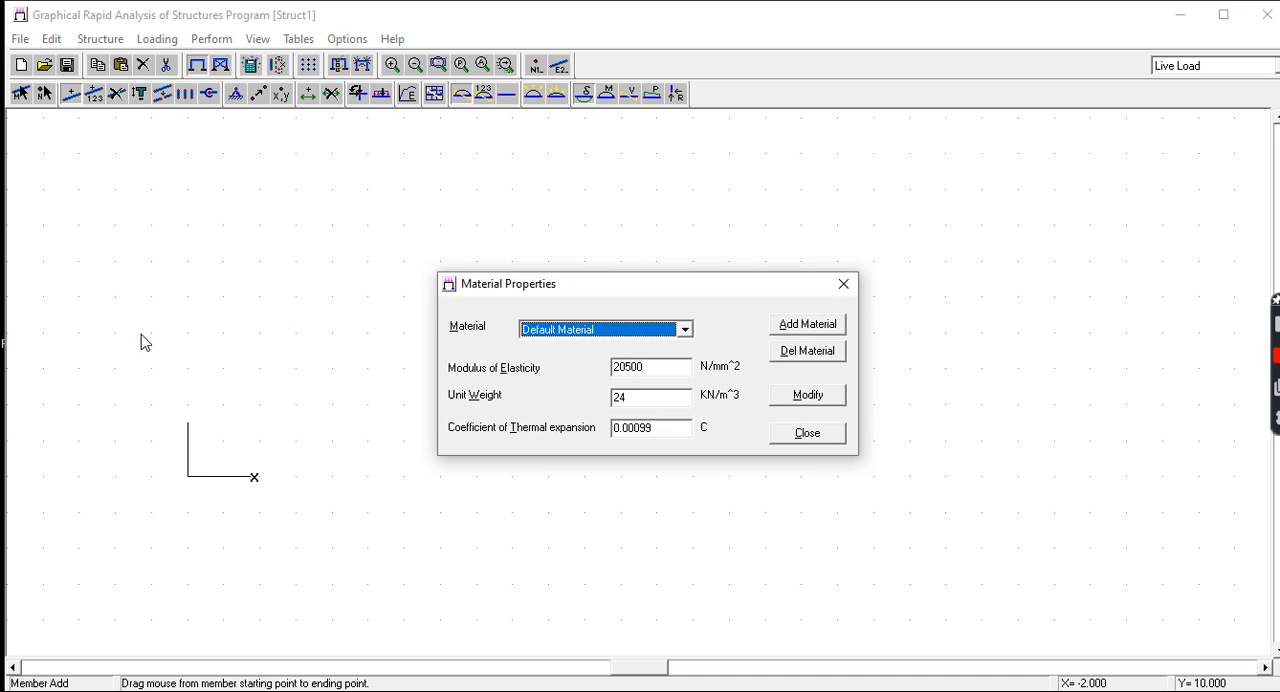
mouse_move(765, 265)
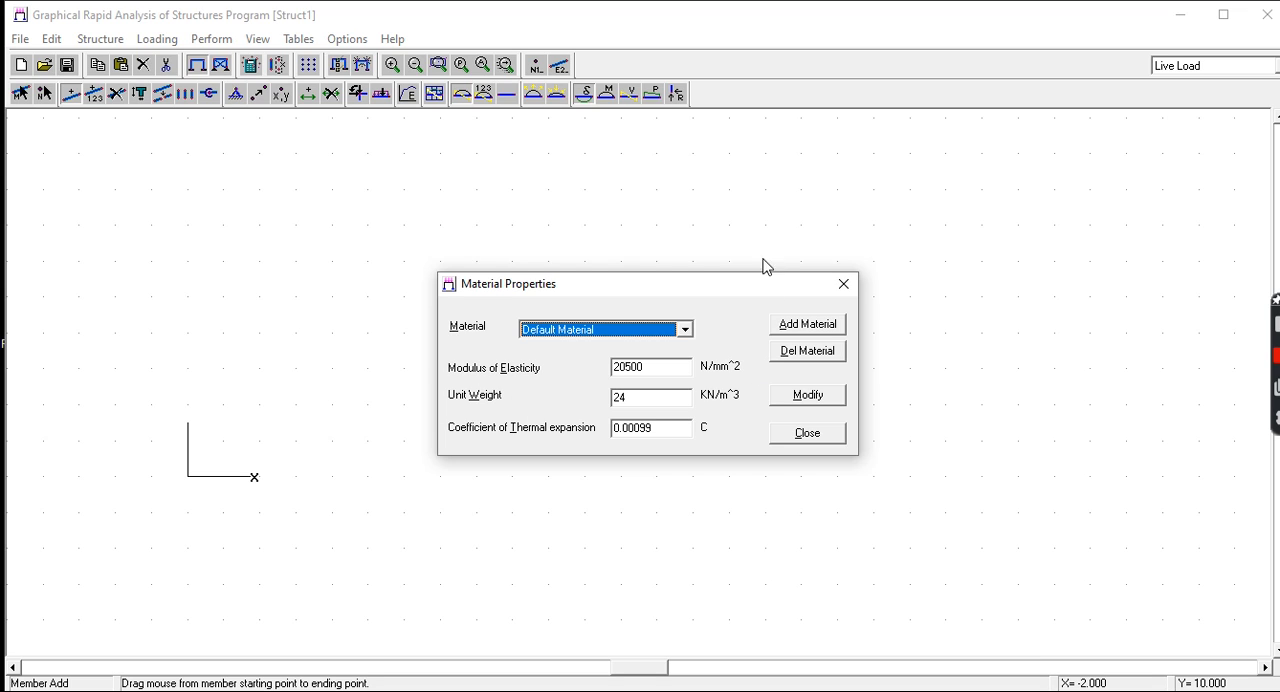
mouse_move(704, 248)
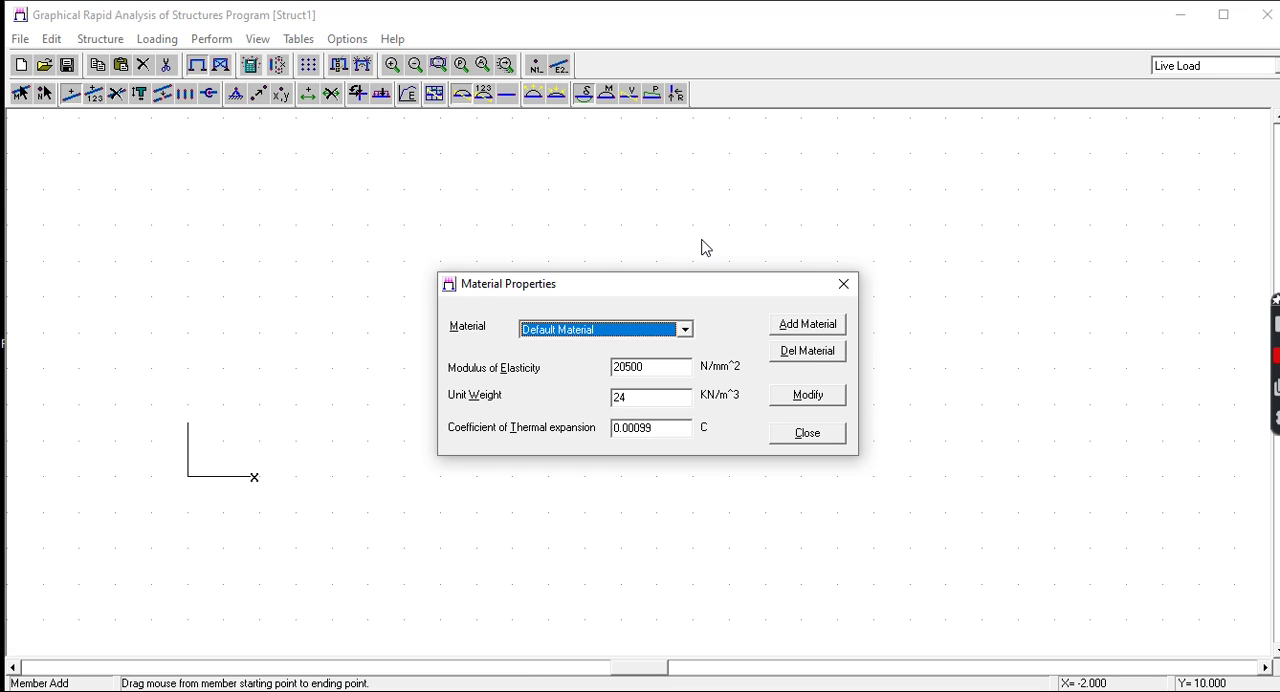
mouse_move(613, 417)
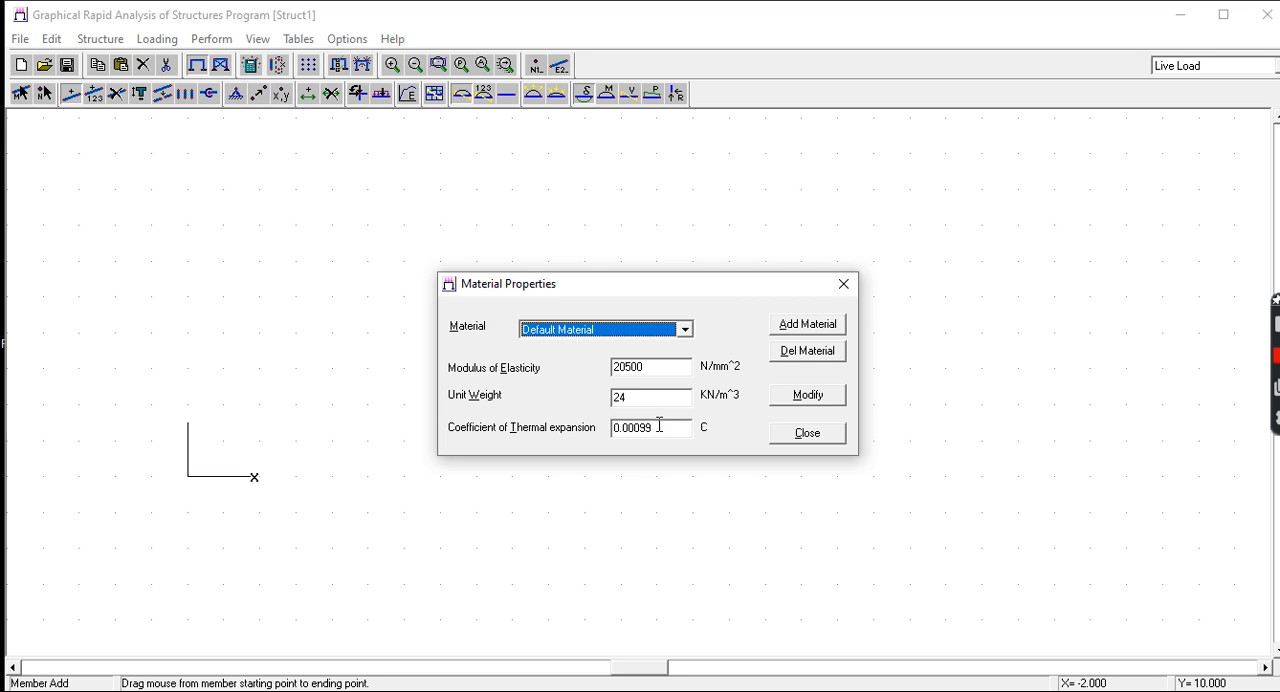
mouse_move(671, 405)
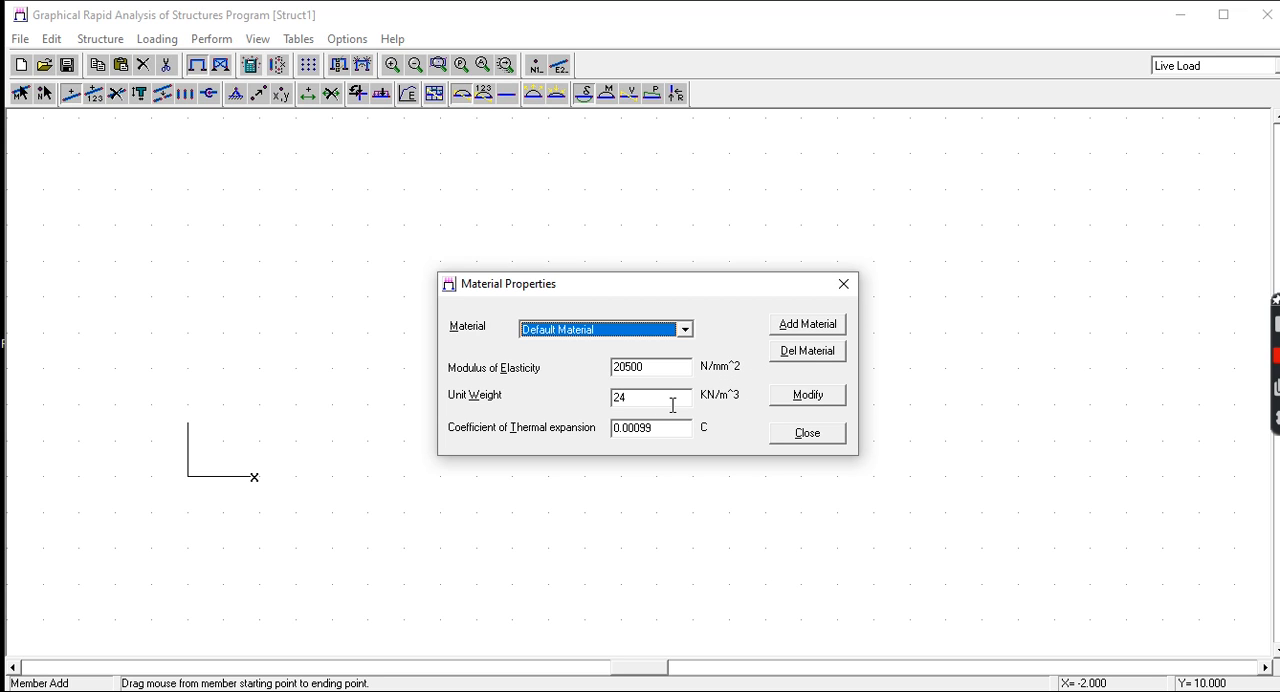
mouse_move(723, 420)
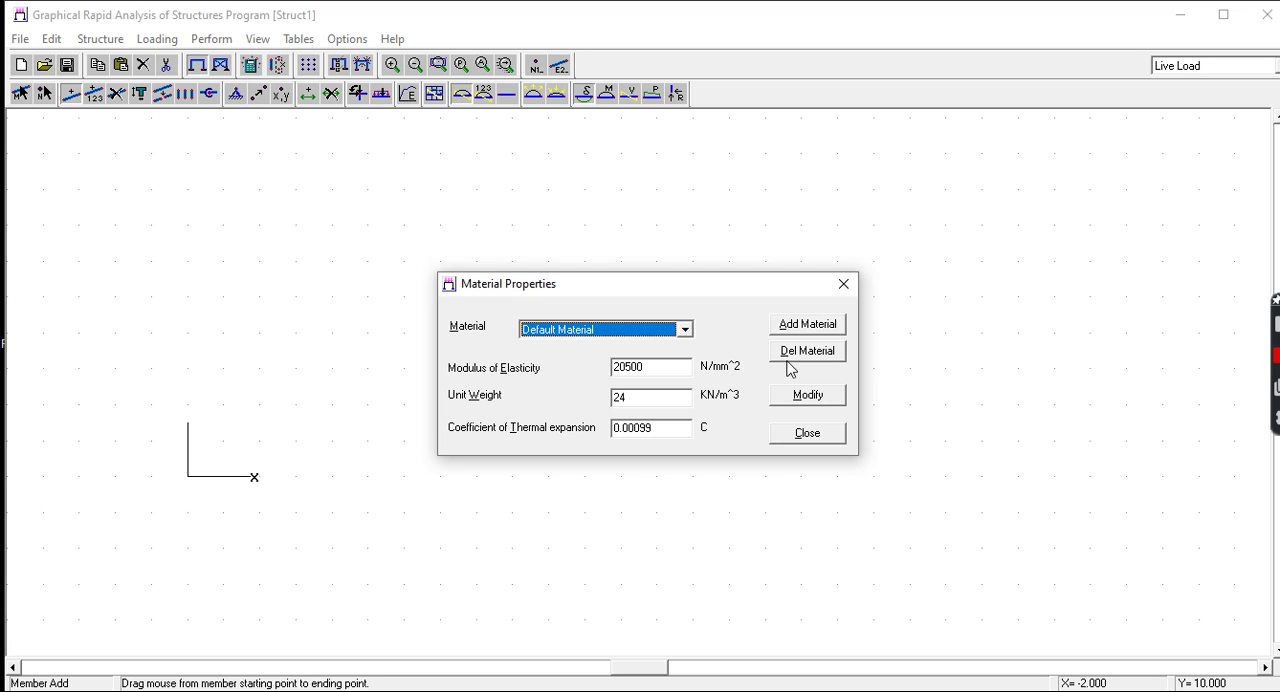
mouse_move(823, 330)
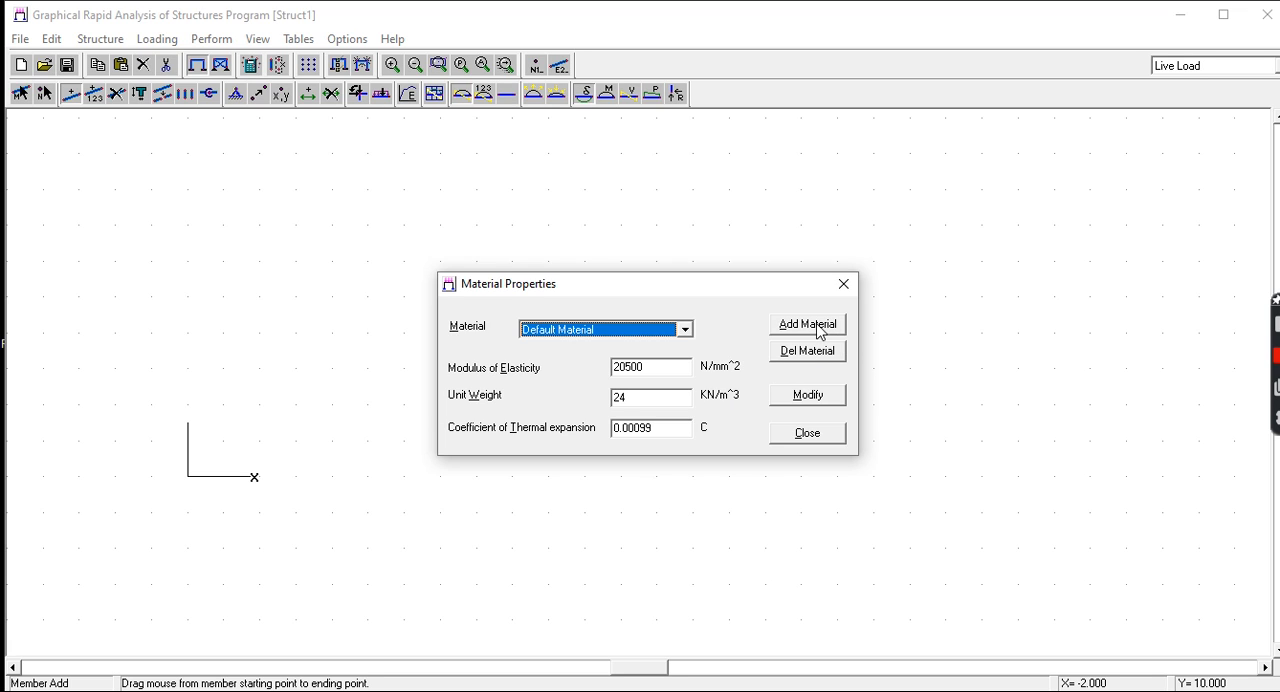
left_click(807, 323)
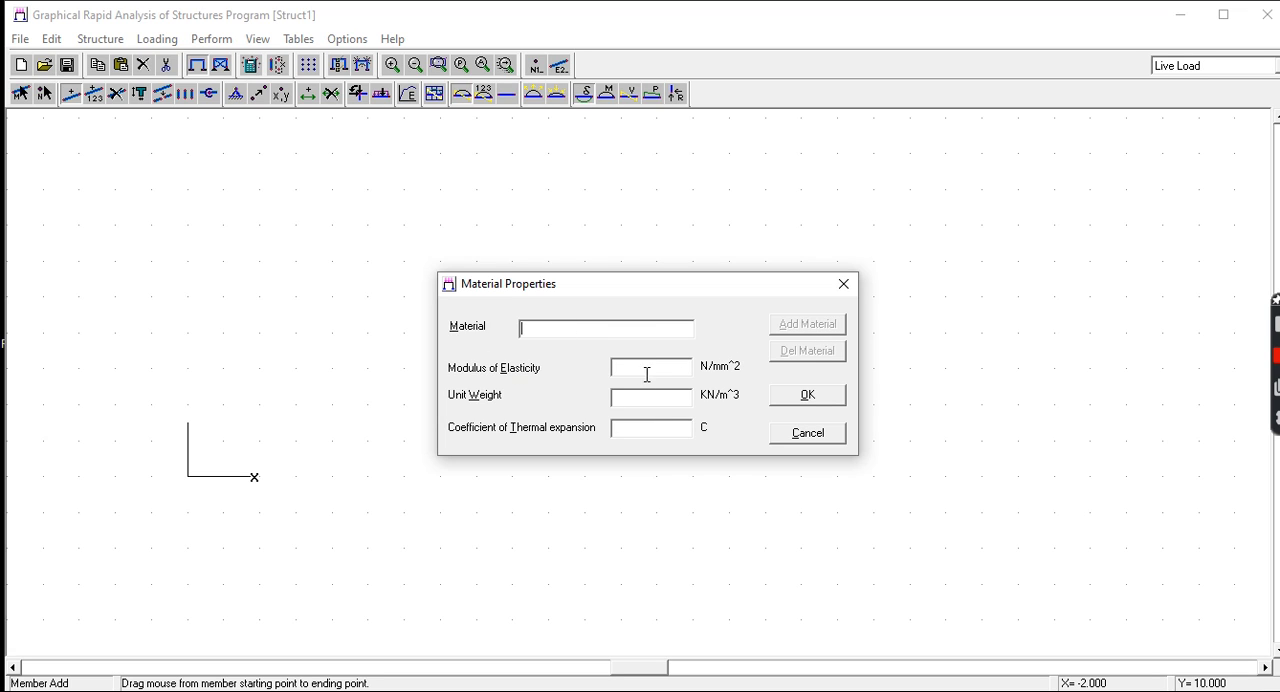
mouse_move(737, 415)
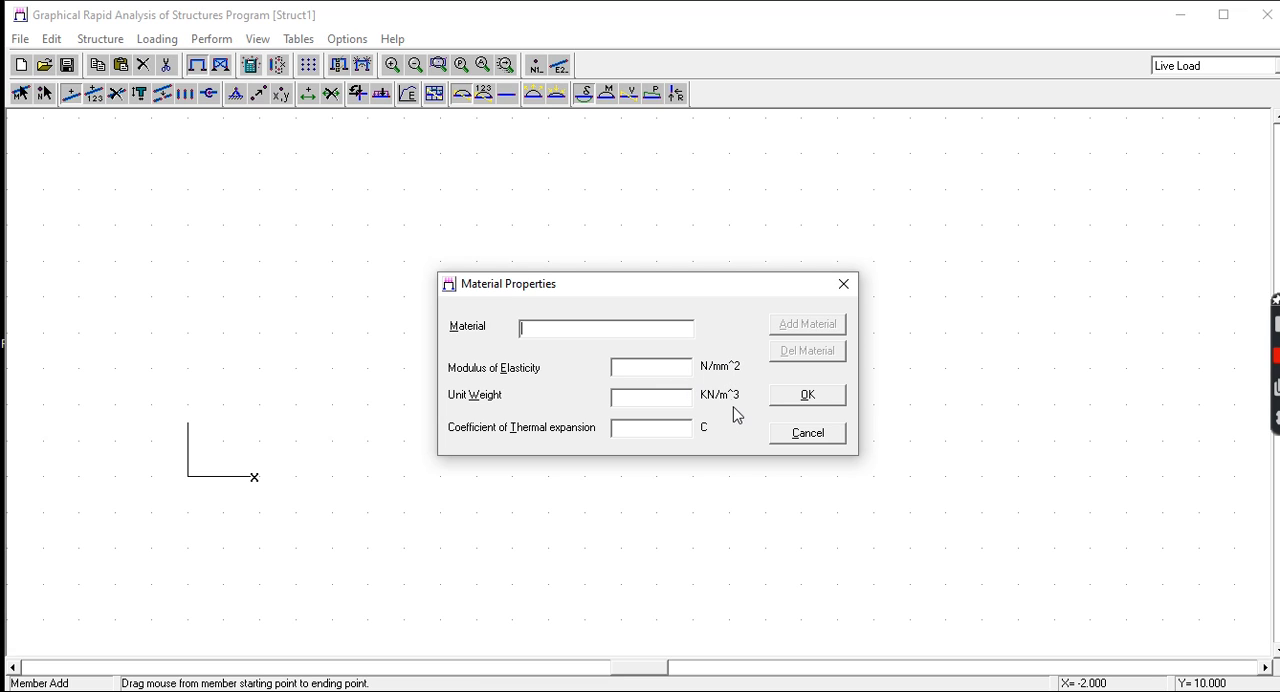
mouse_move(800, 408)
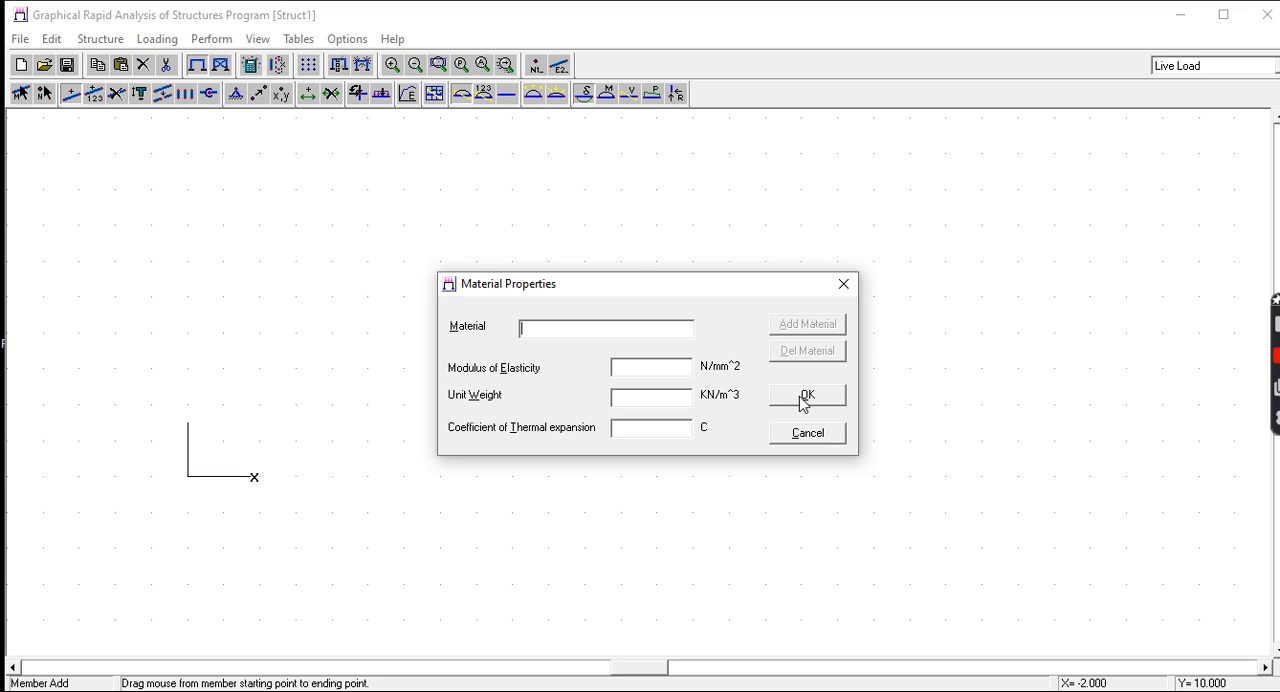
mouse_move(877, 293)
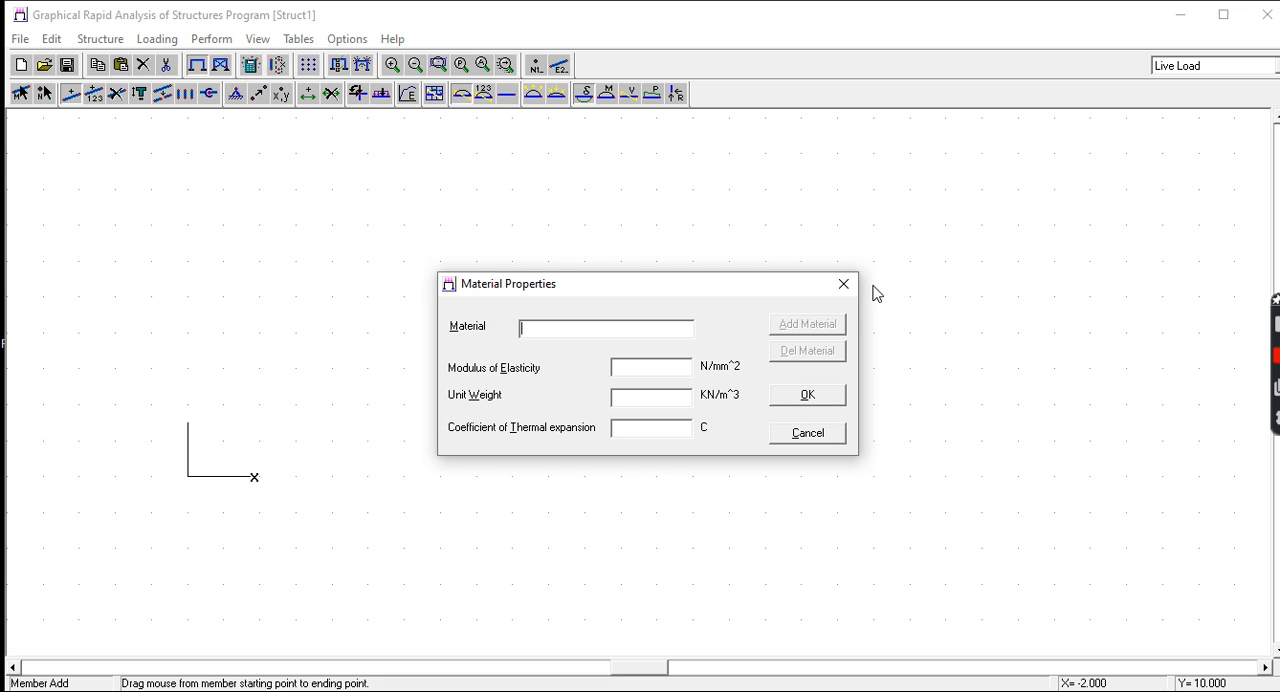
mouse_move(843, 285)
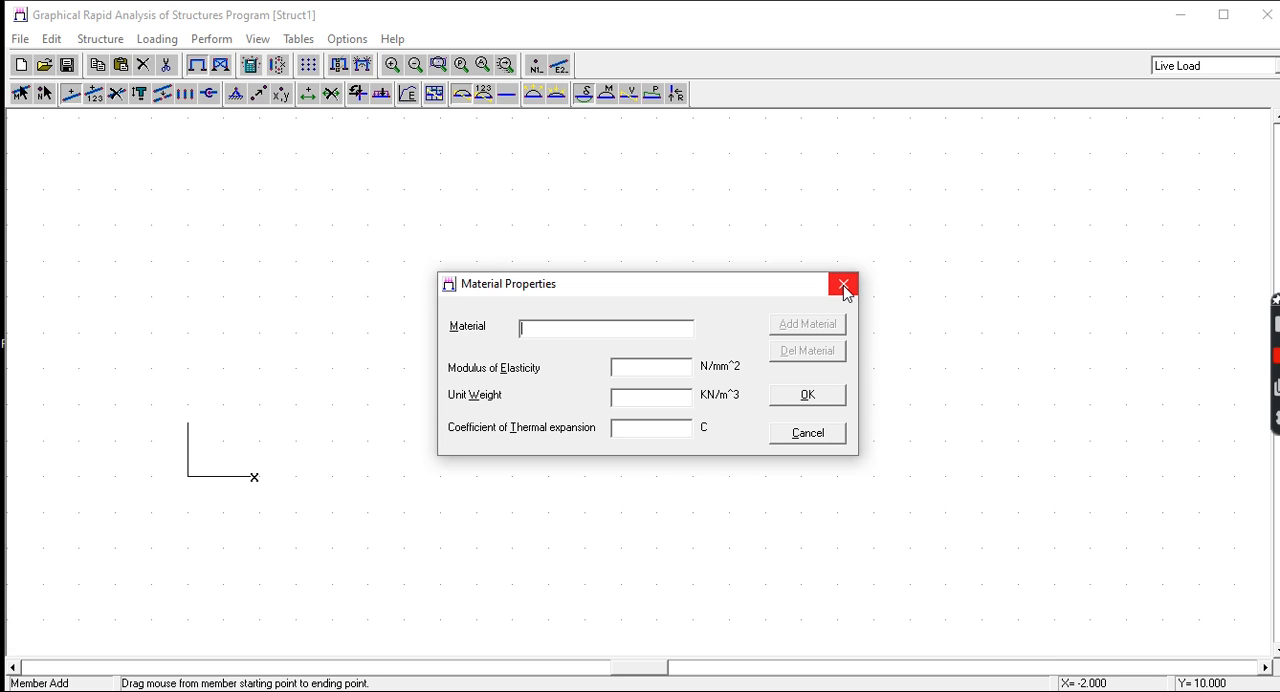
left_click(841, 284)
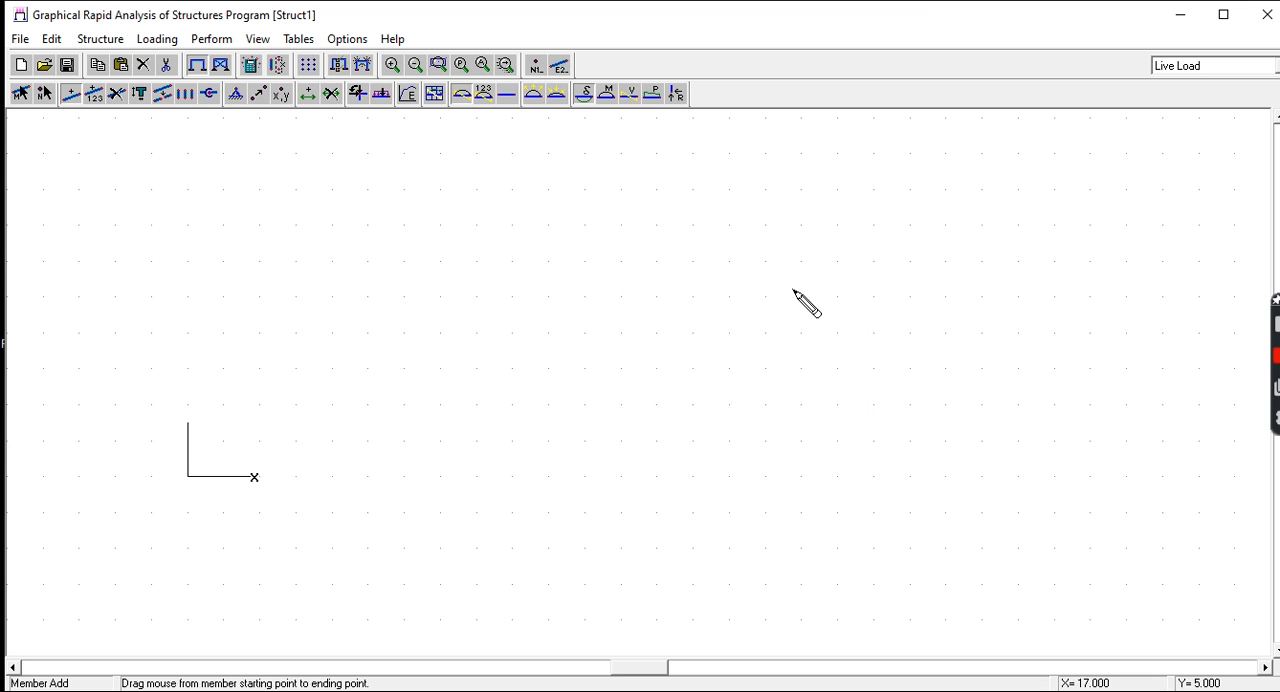
mouse_move(520, 345)
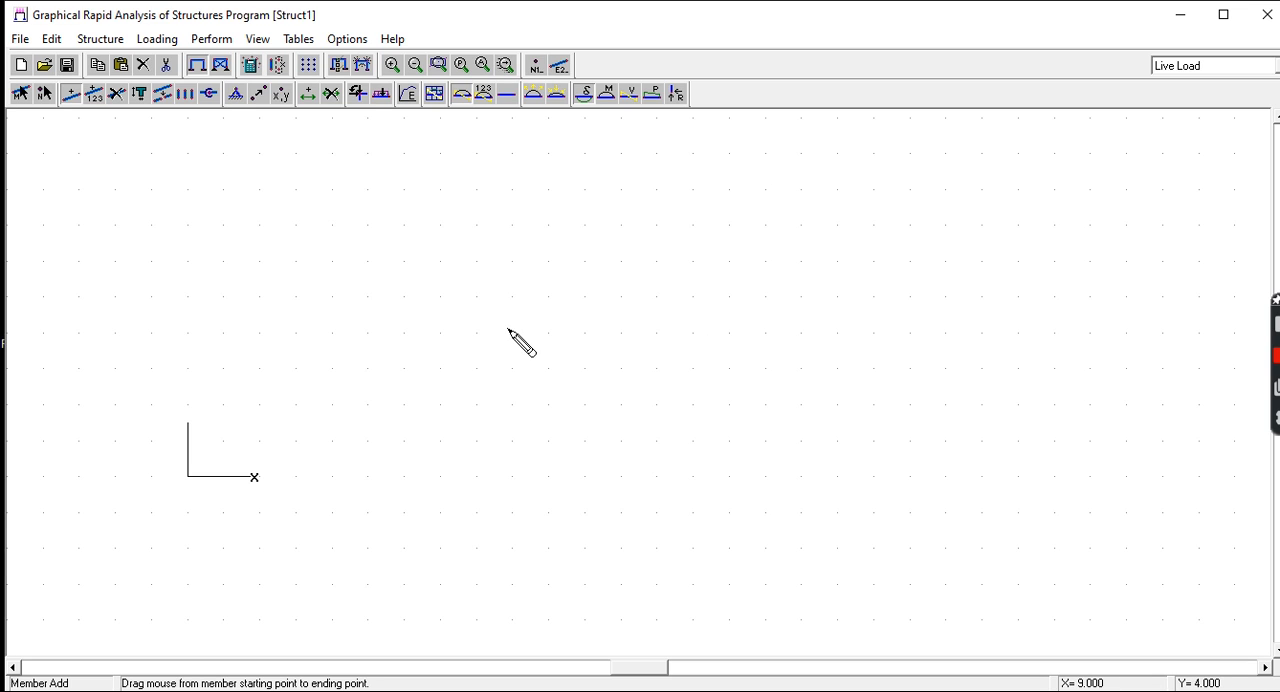
mouse_move(165, 460)
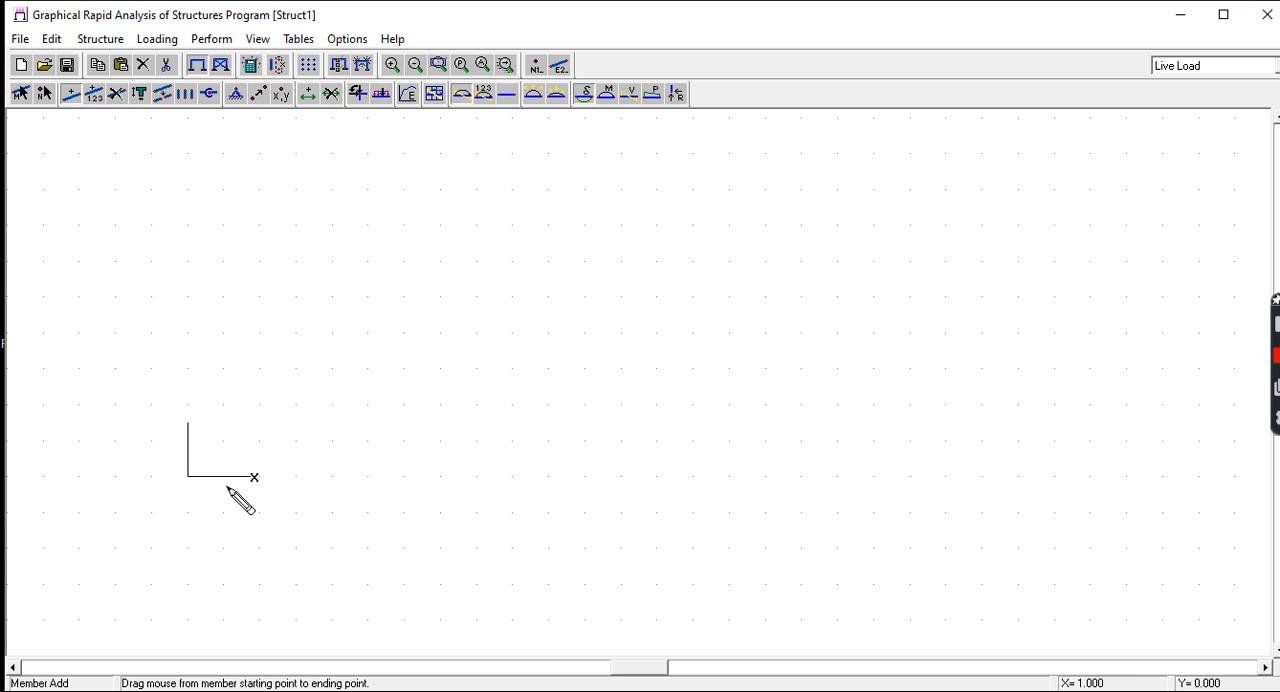
mouse_move(222, 350)
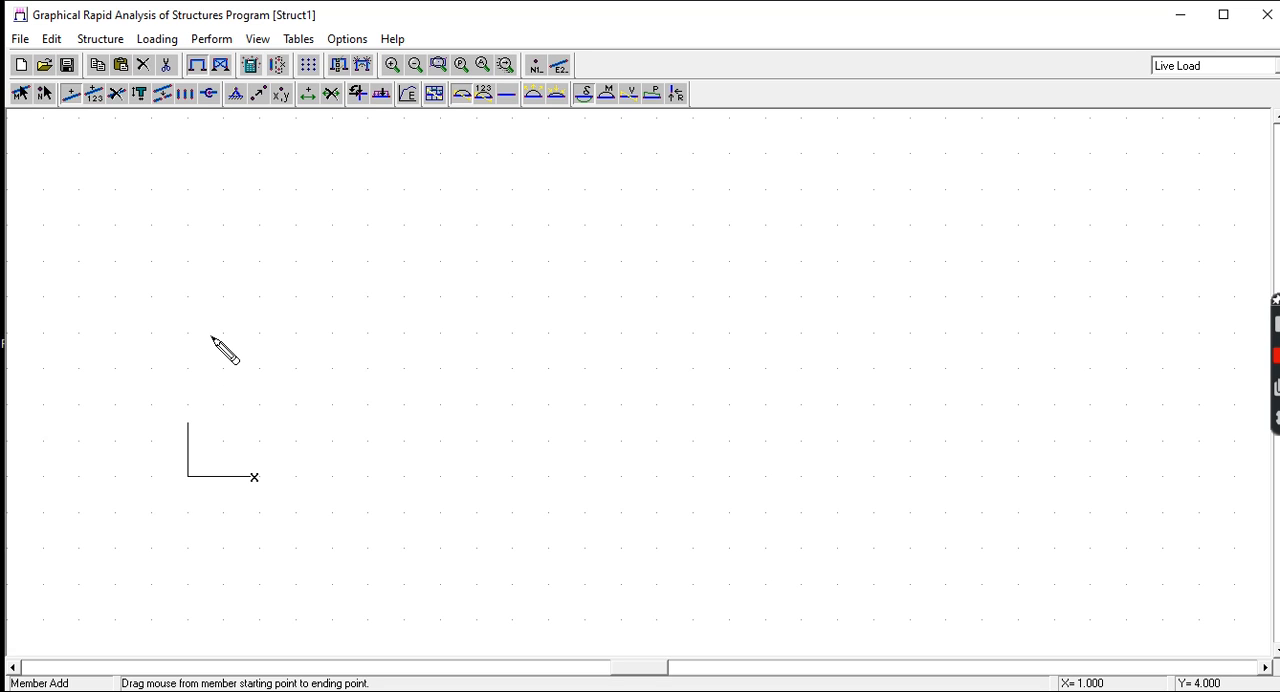
mouse_move(215, 516)
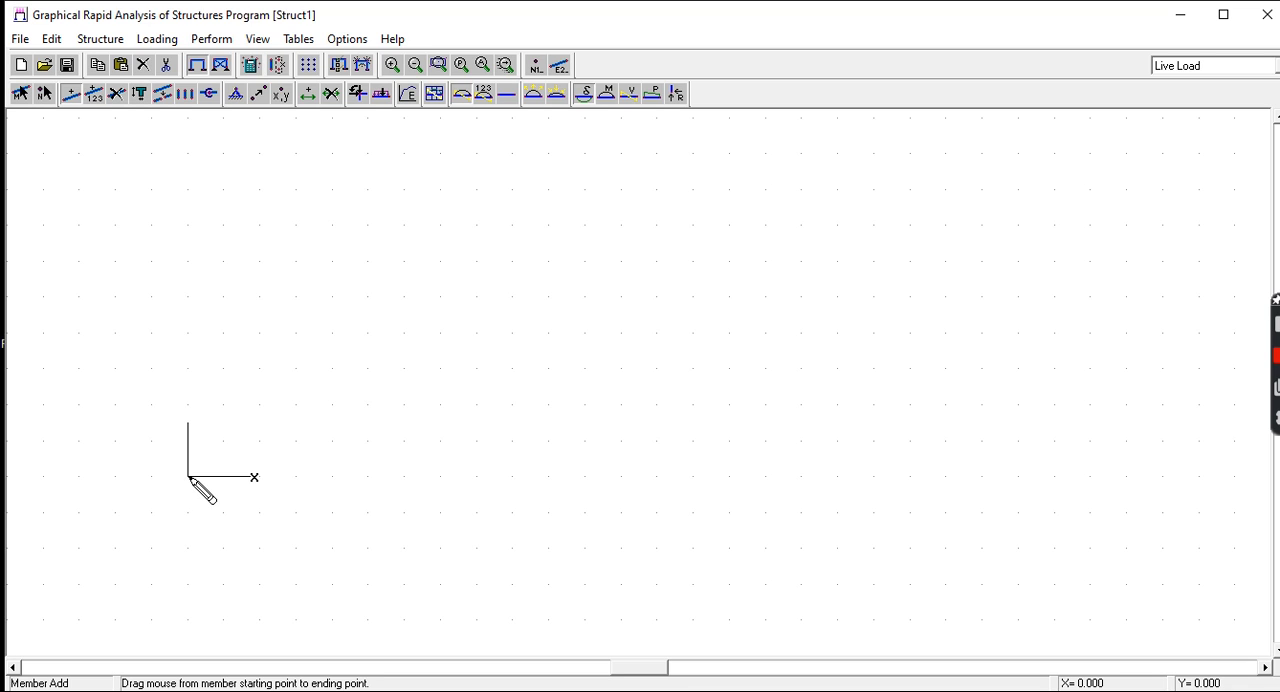
mouse_move(228, 506)
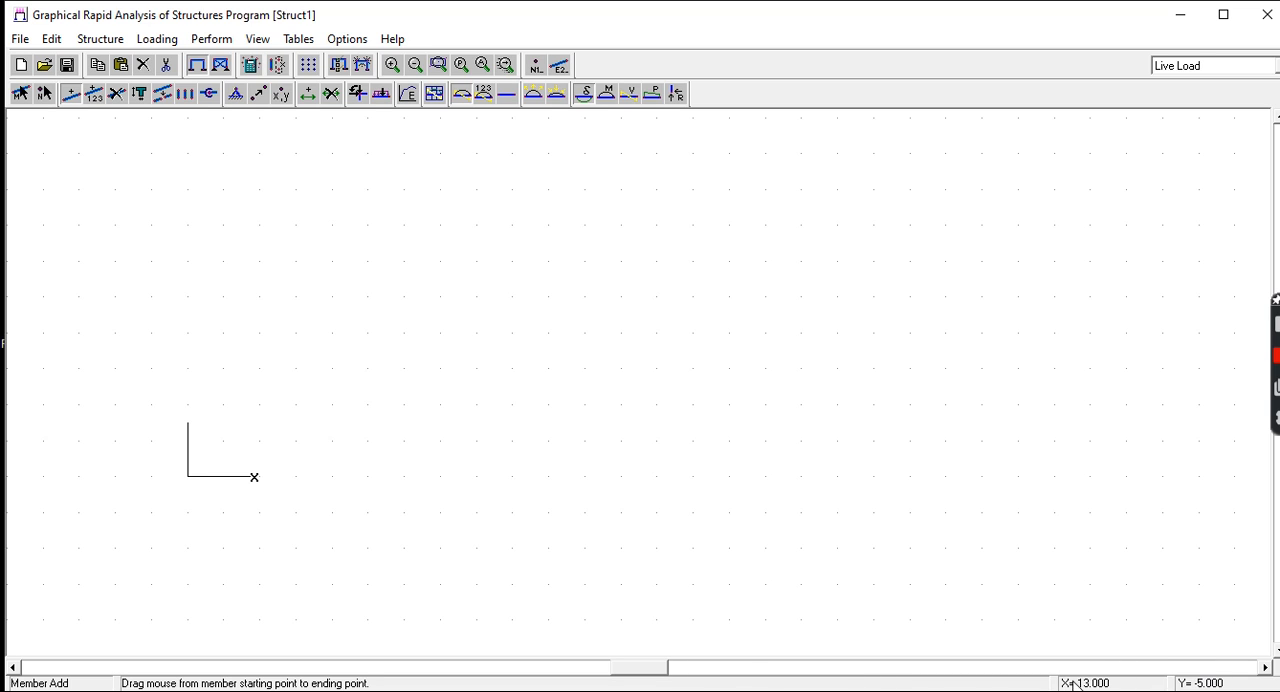
mouse_move(1124, 682)
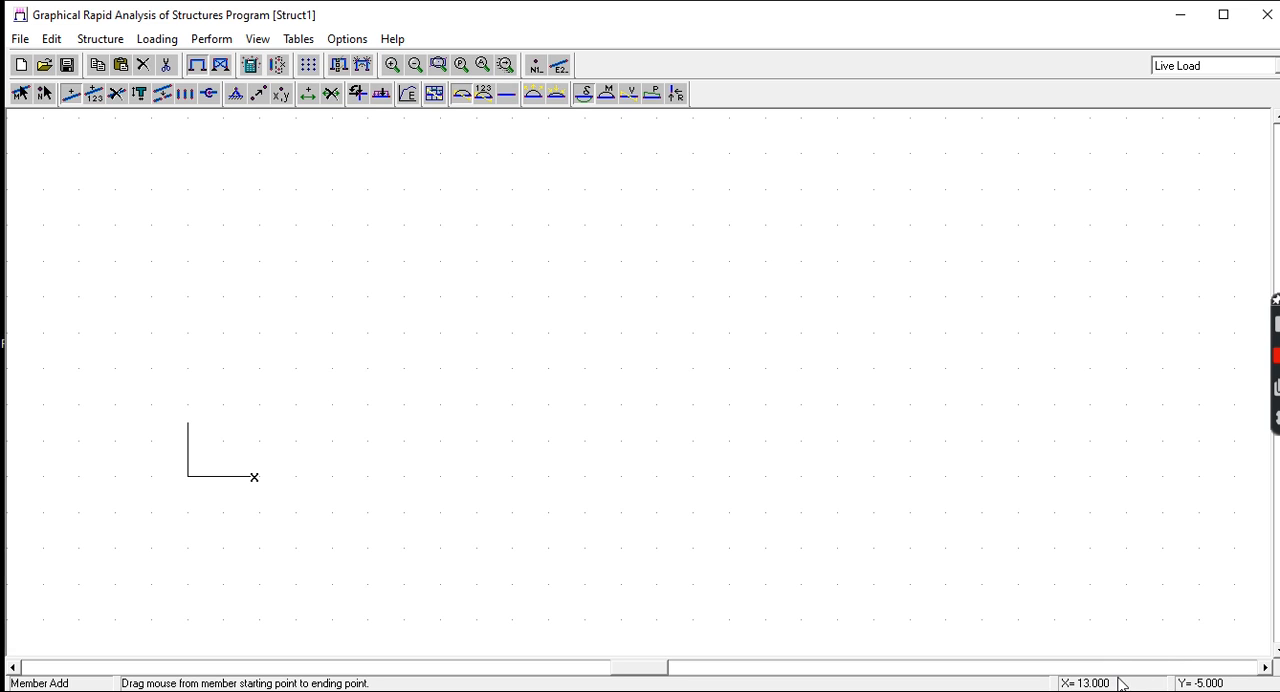
mouse_move(195, 490)
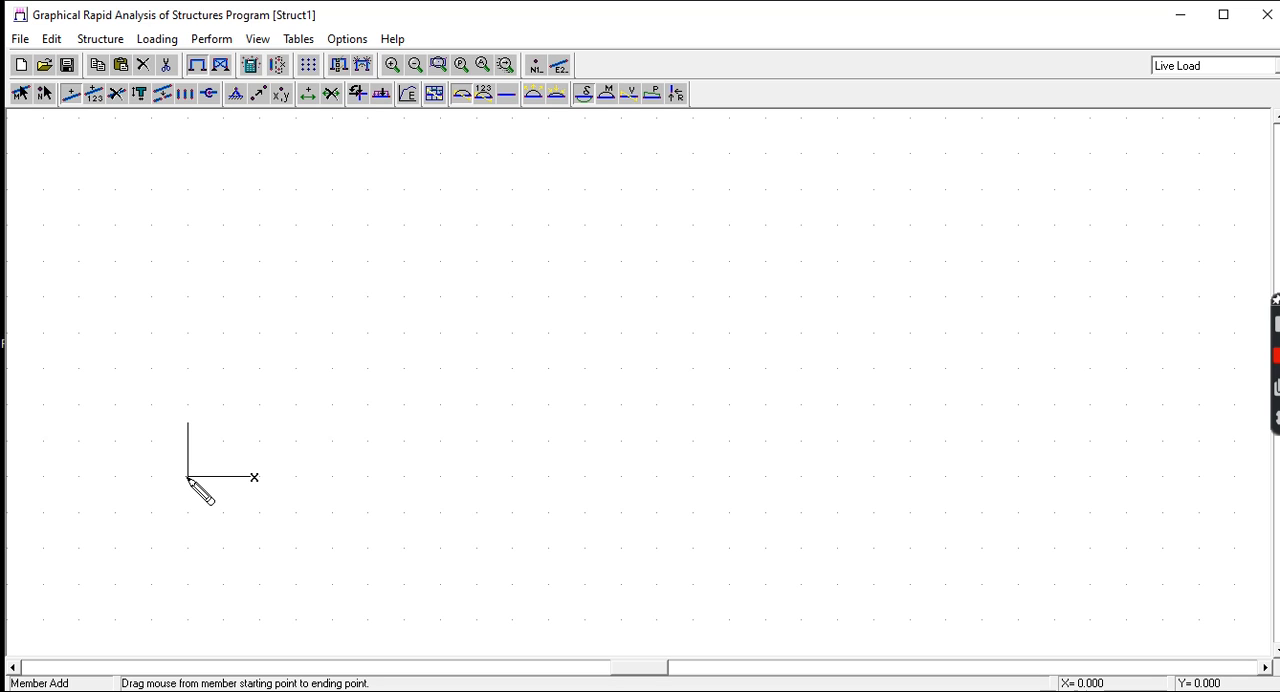
mouse_move(464, 149)
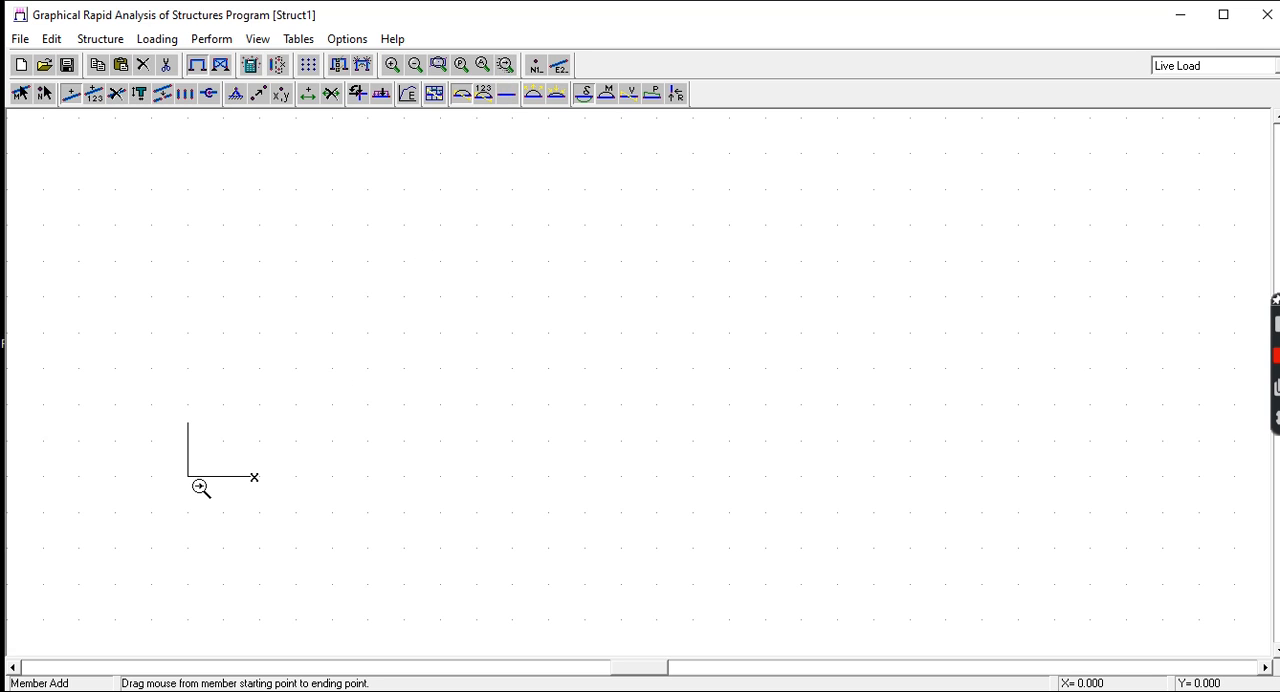
Pan the view so the origin sits lower-left, then open grid settings
left_click_drag(188, 480, 85, 605)
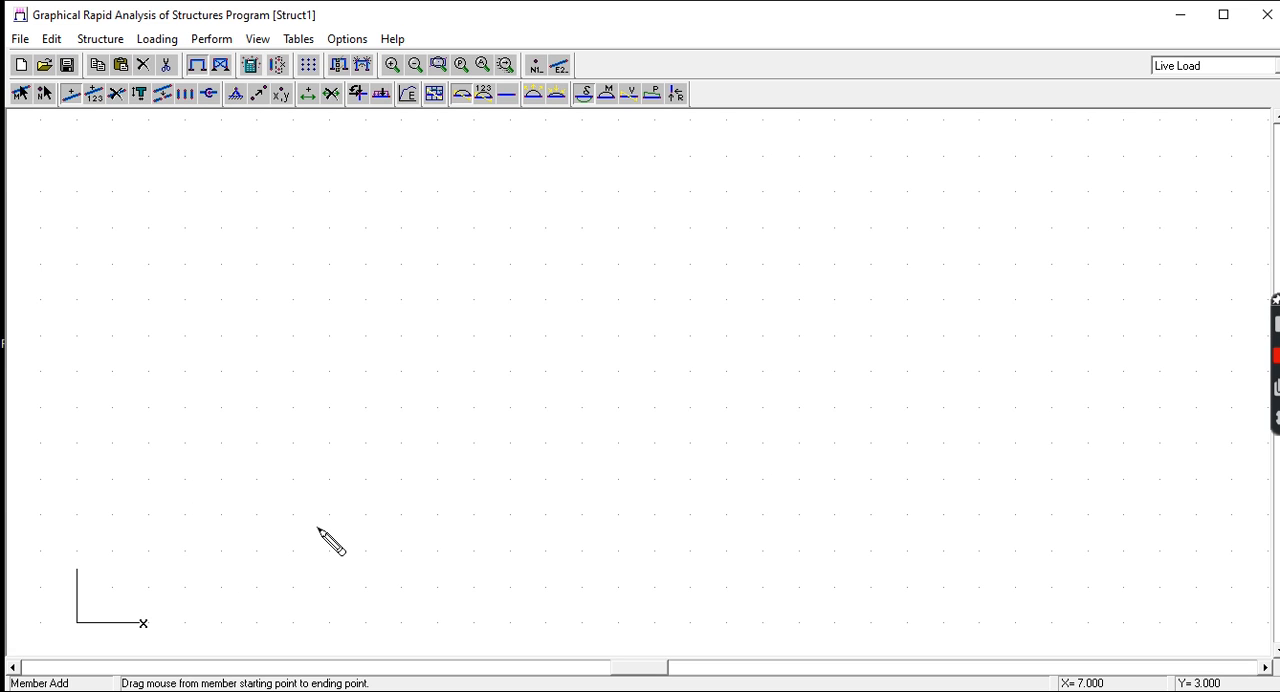
mouse_move(393, 378)
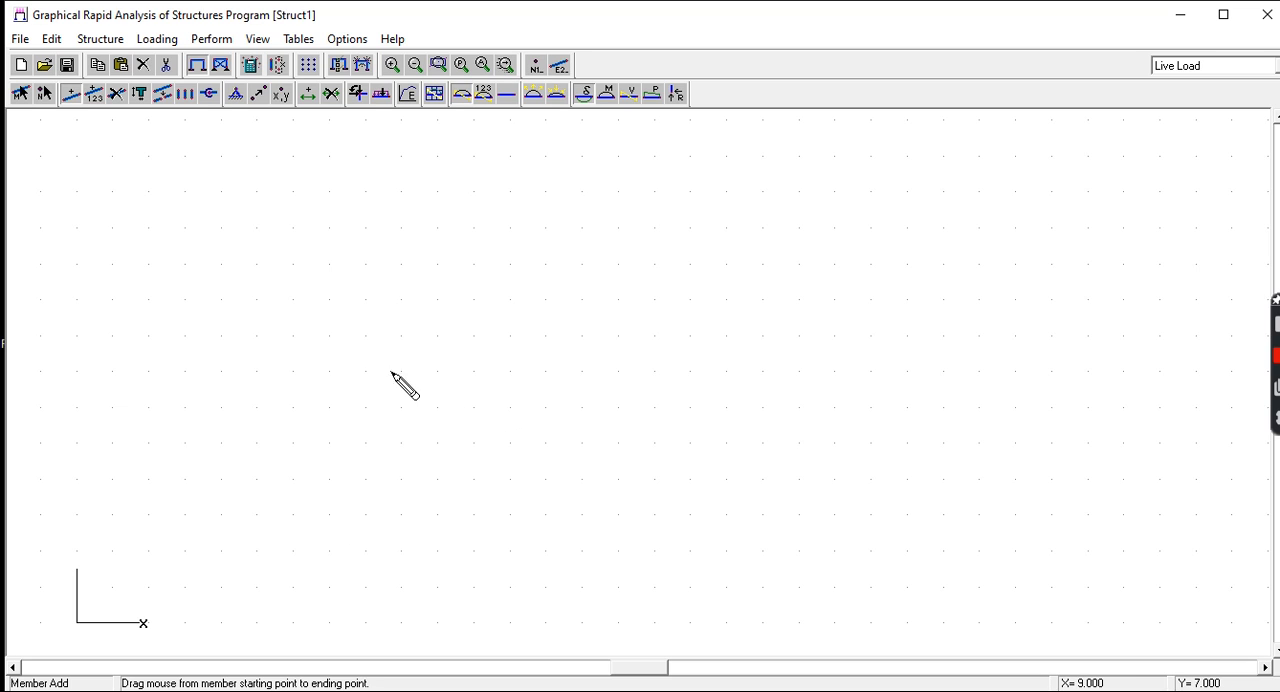
mouse_move(391, 408)
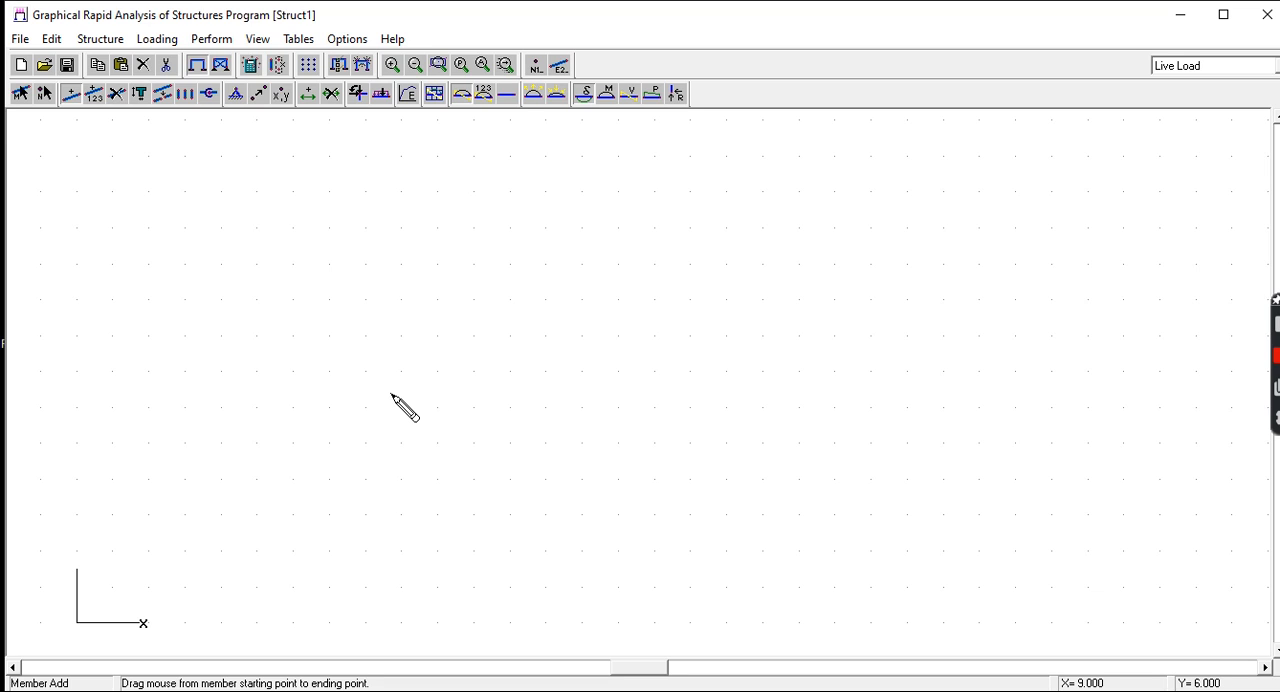
mouse_move(347, 151)
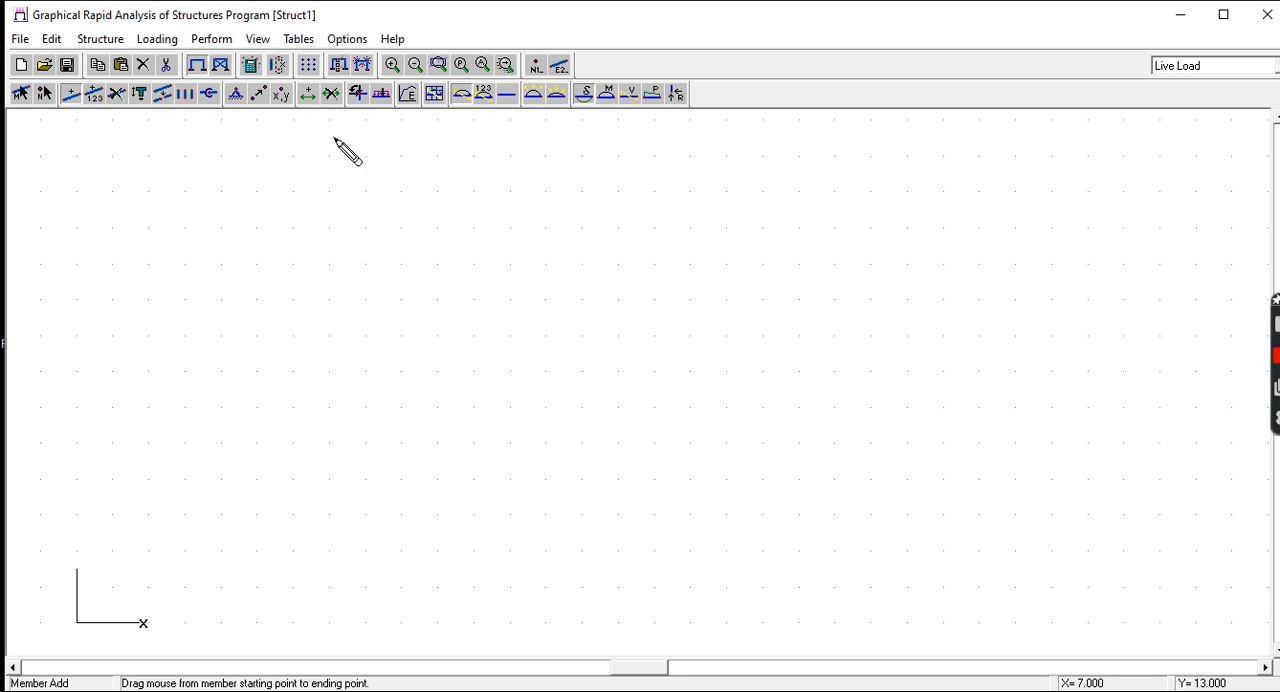
left_click(309, 65)
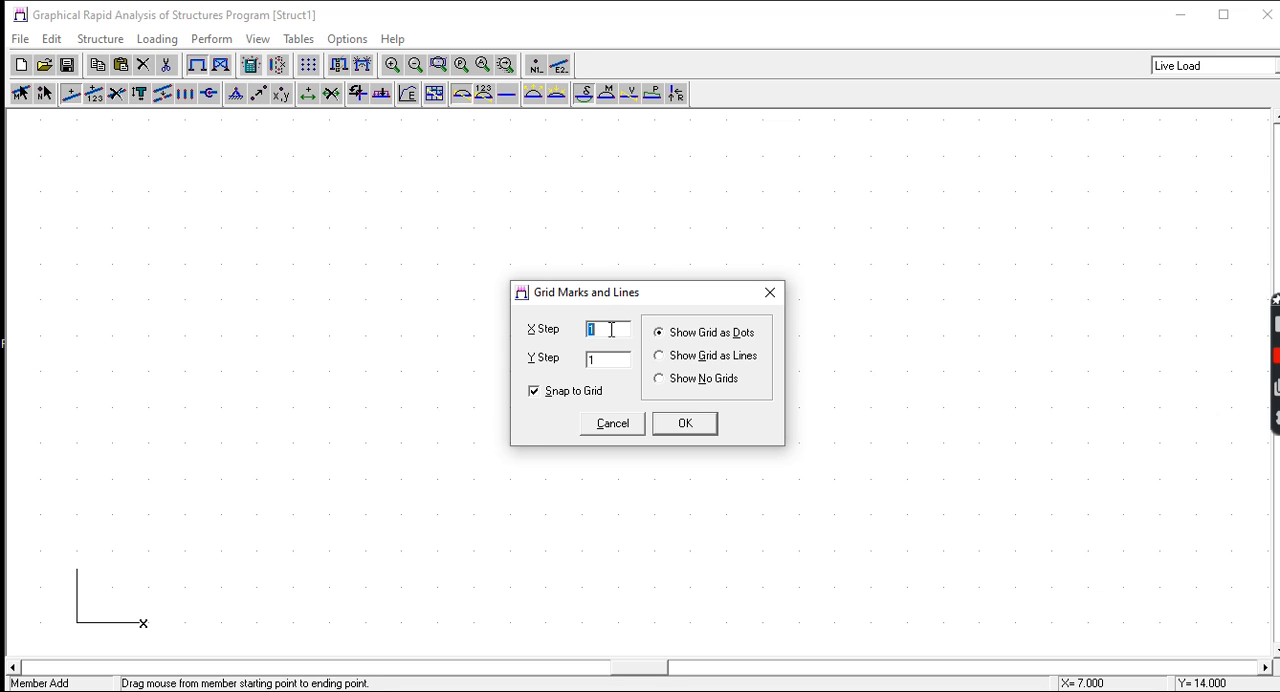
mouse_move(597, 375)
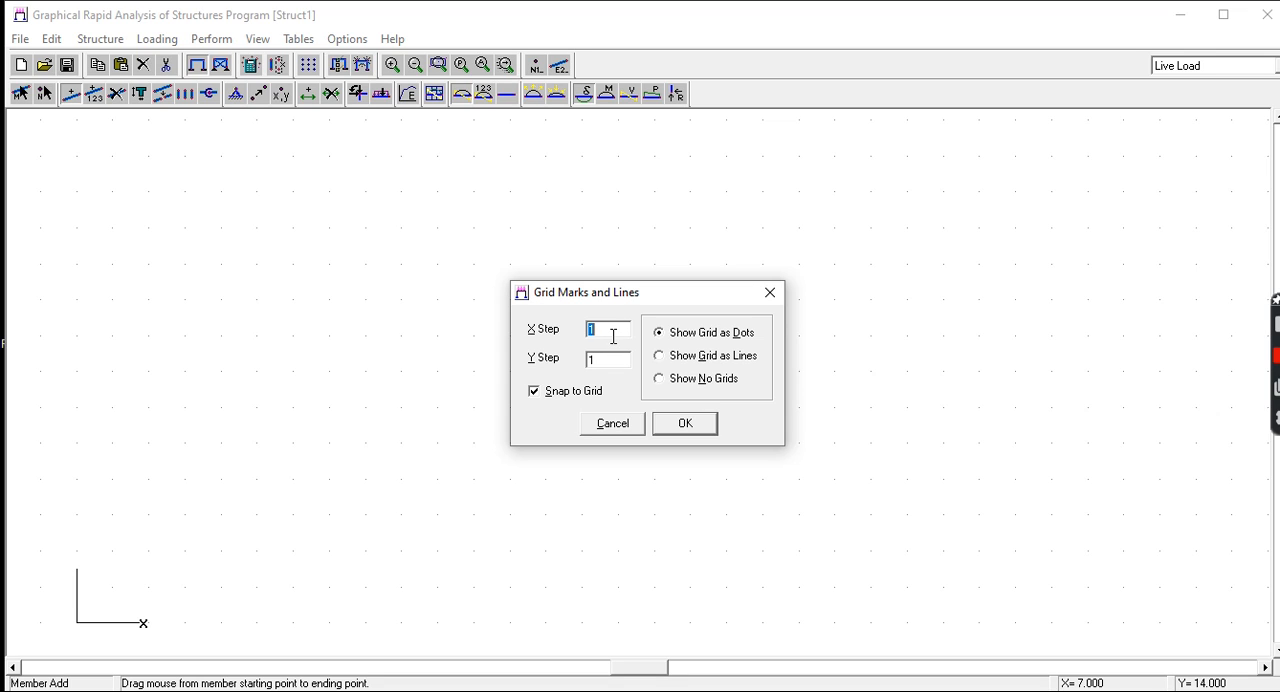
mouse_move(615, 360)
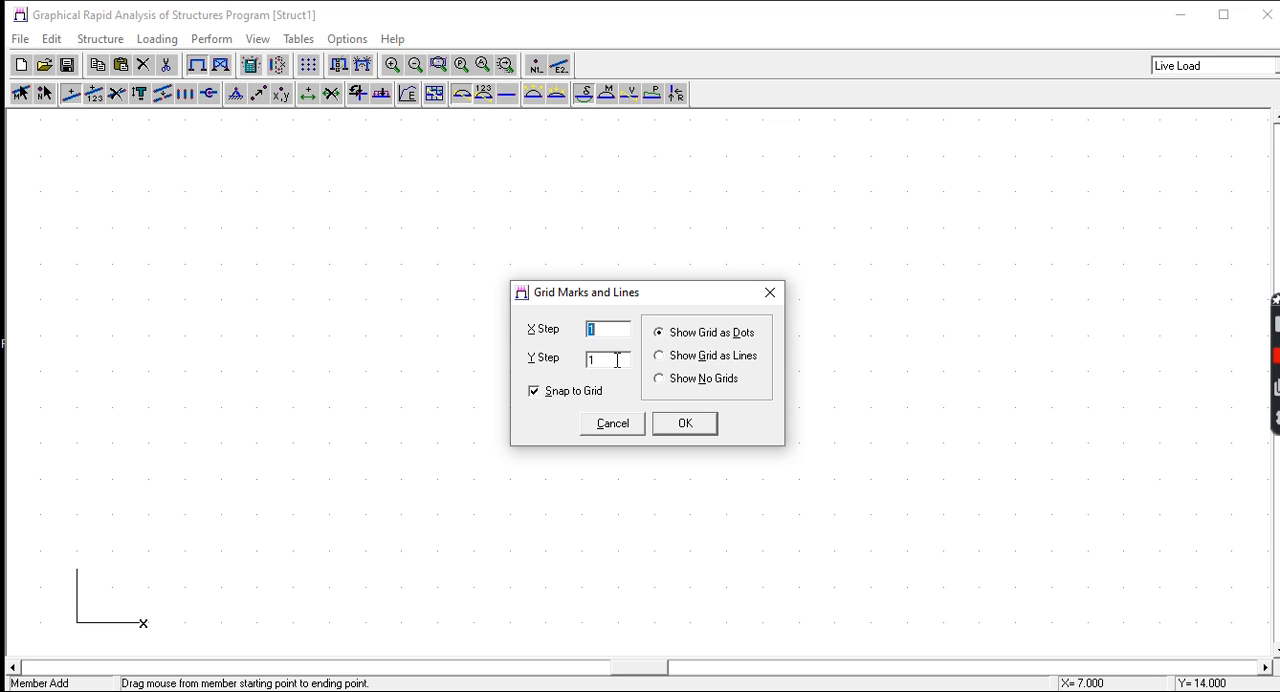
mouse_move(608, 358)
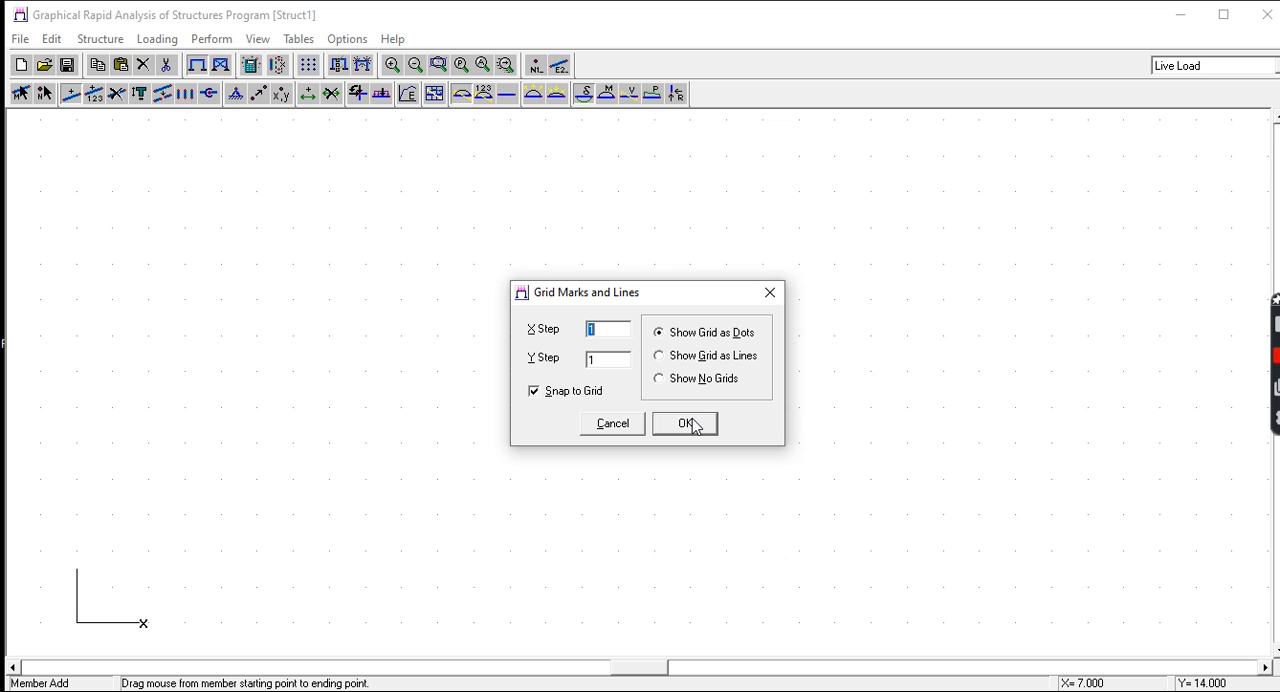
Confirm the grid with X and Y steps of 1 and snap on
left_click(684, 423)
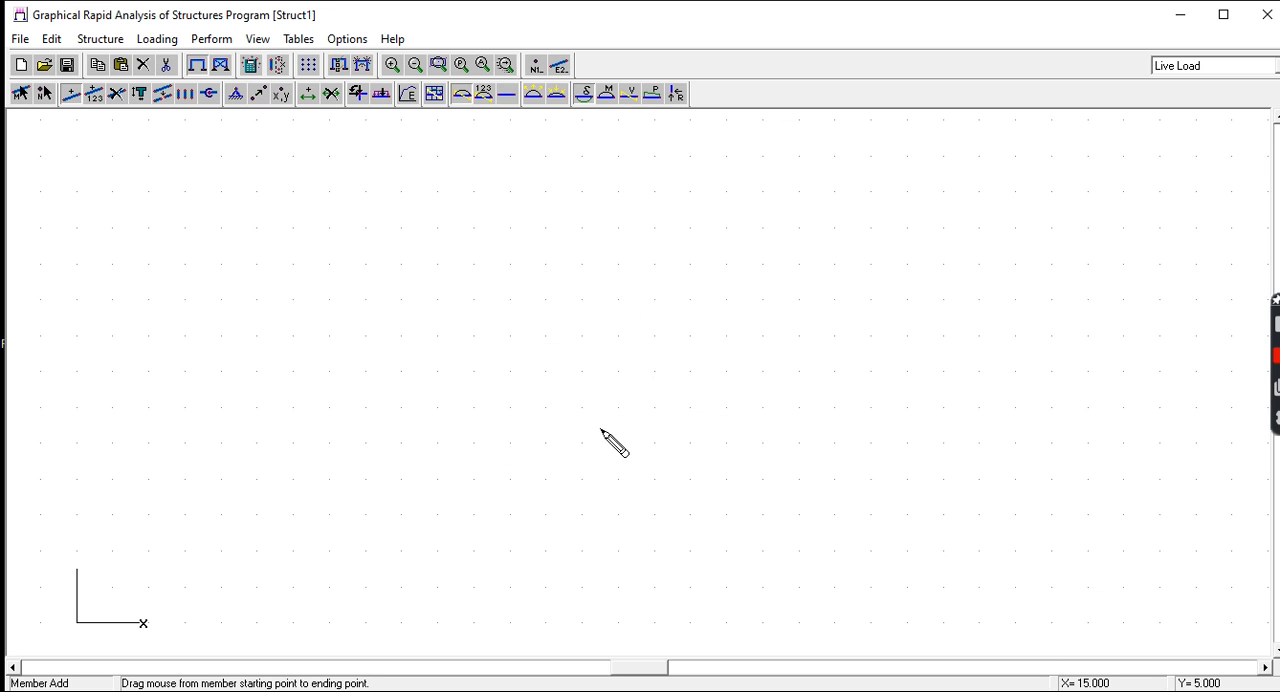
mouse_move(545, 460)
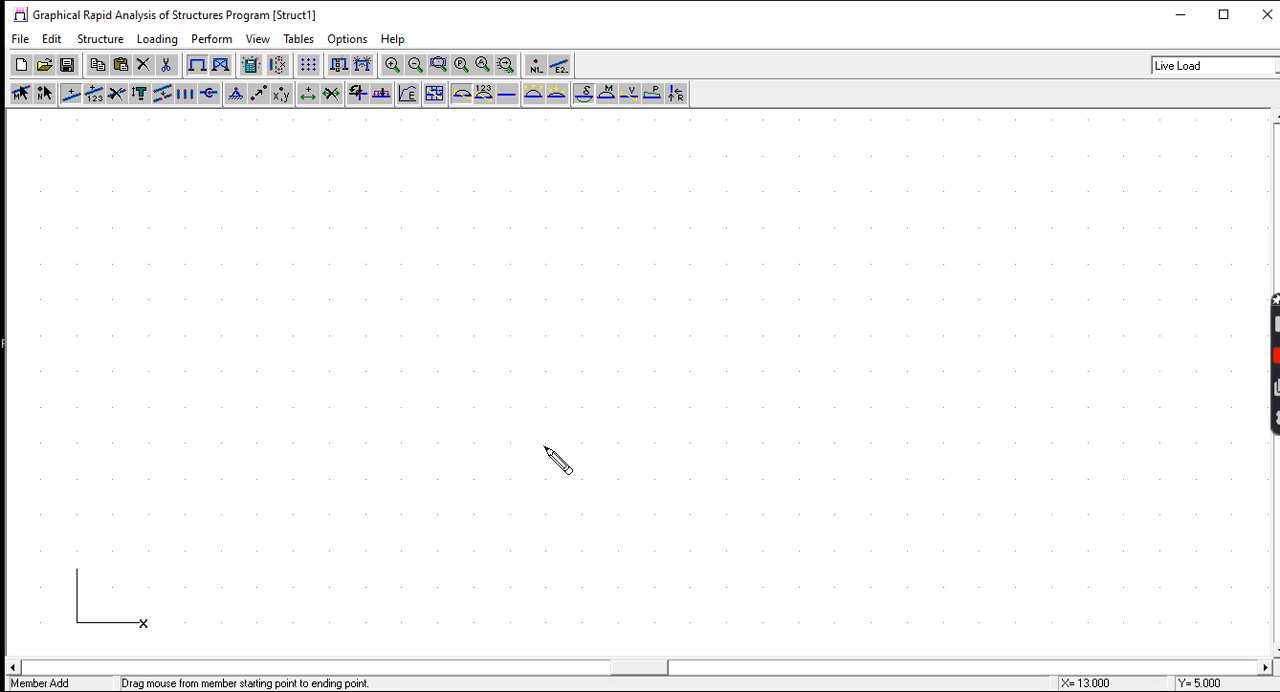
mouse_move(543, 438)
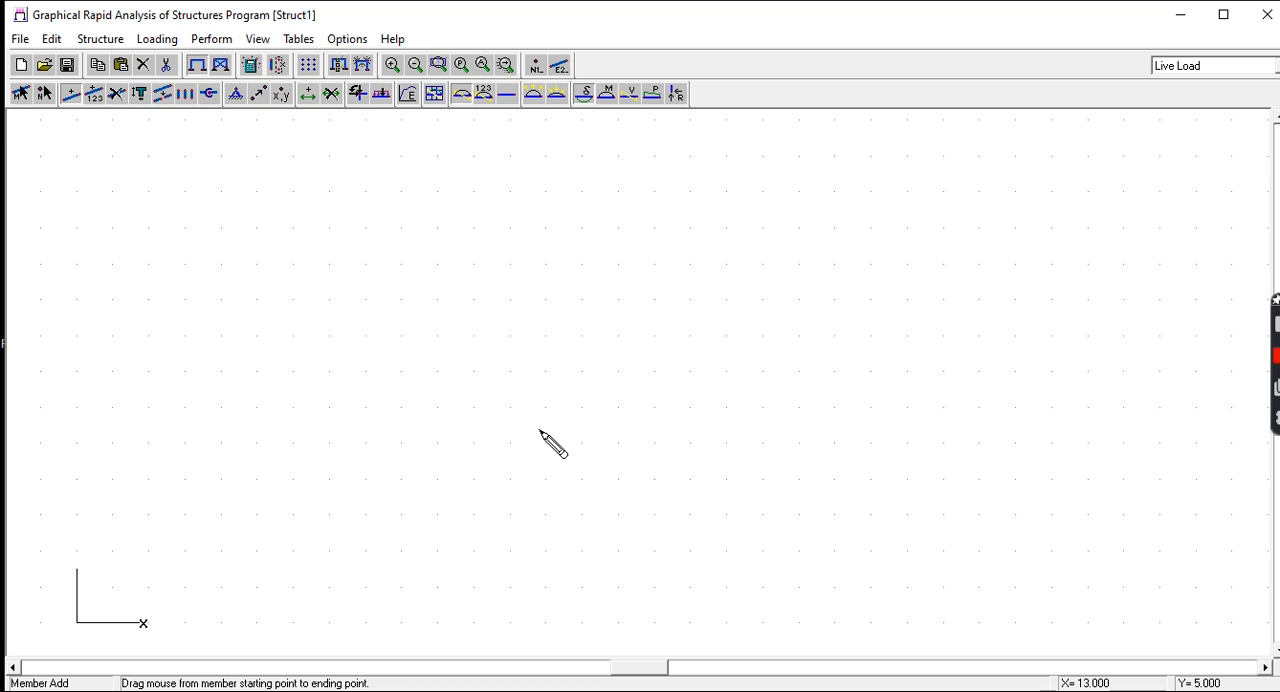
mouse_move(529, 435)
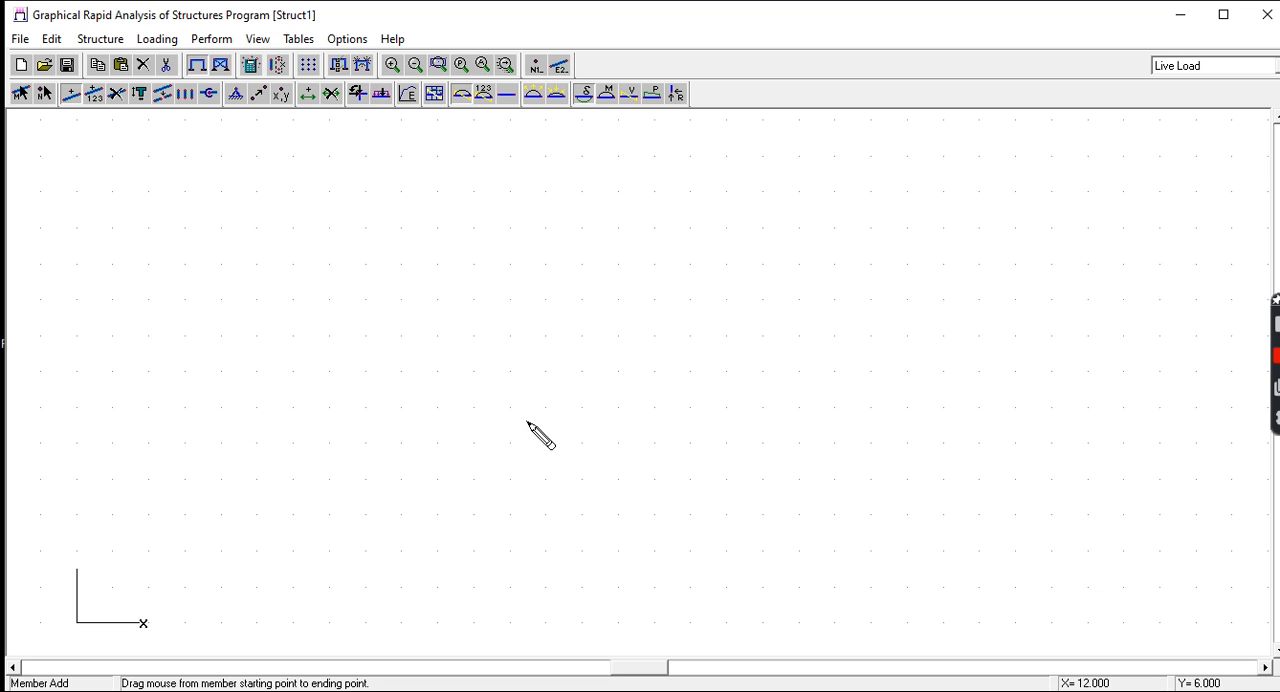
mouse_move(340, 611)
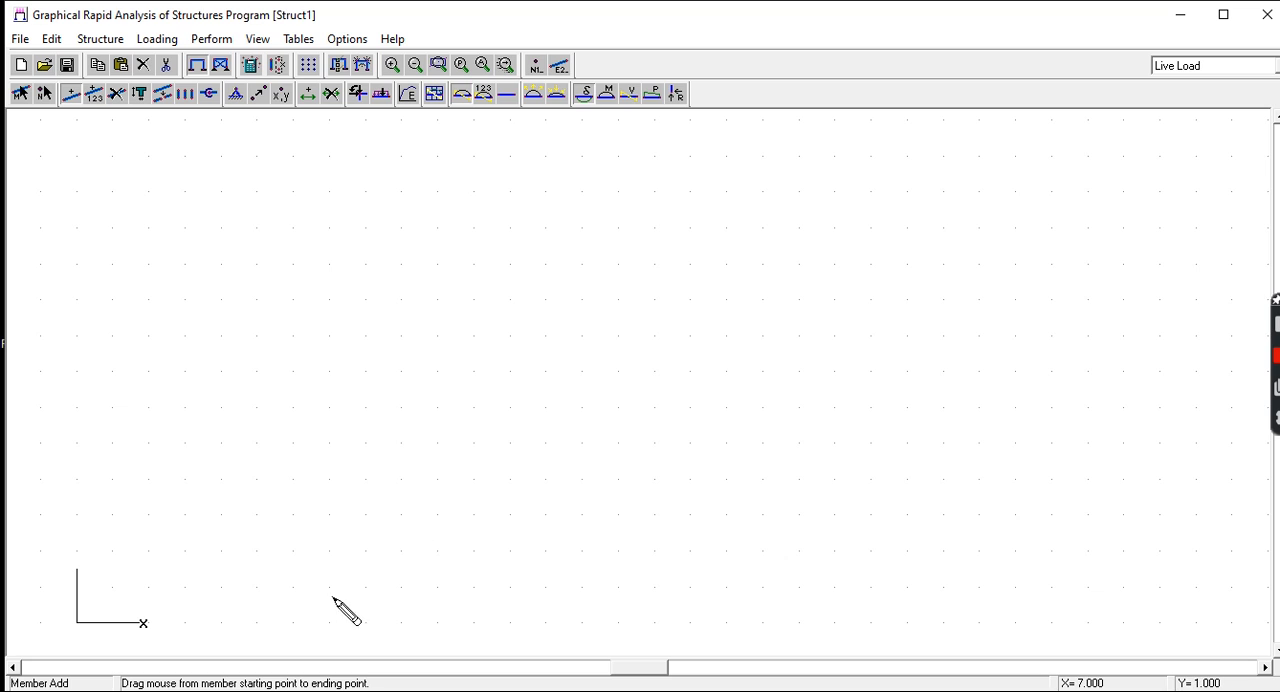
mouse_move(262, 632)
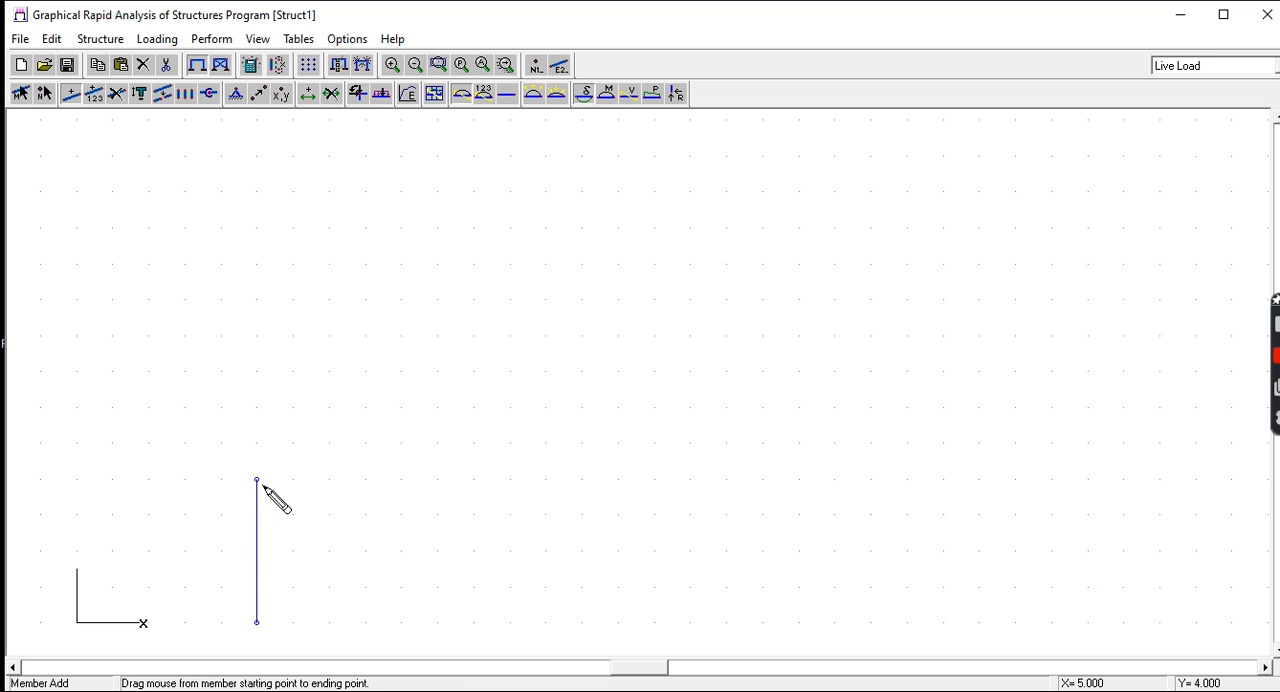
mouse_move(268, 511)
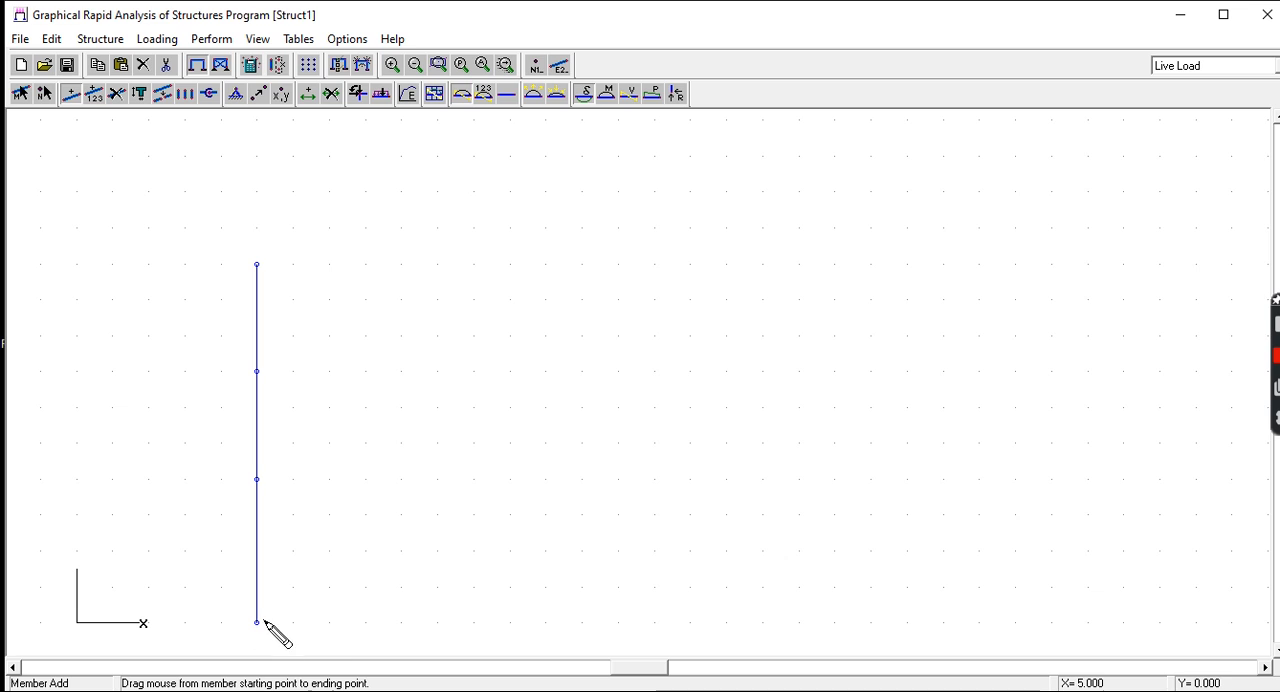
mouse_move(402, 625)
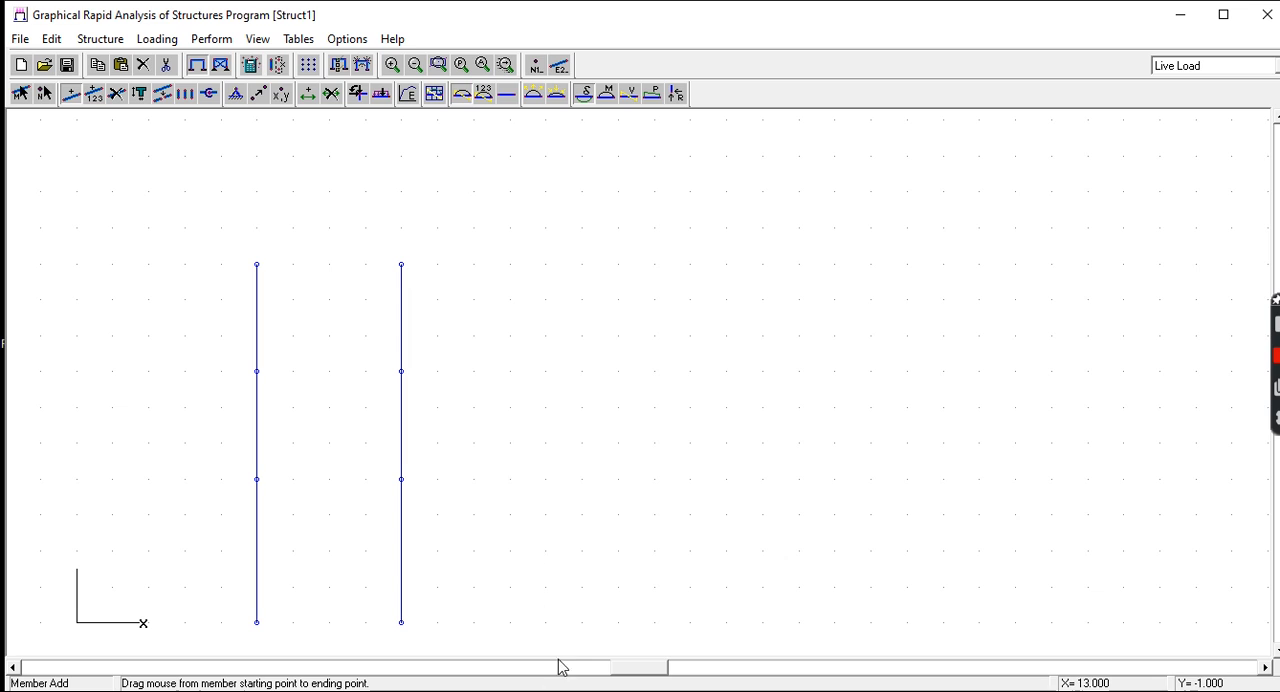
mouse_move(545, 630)
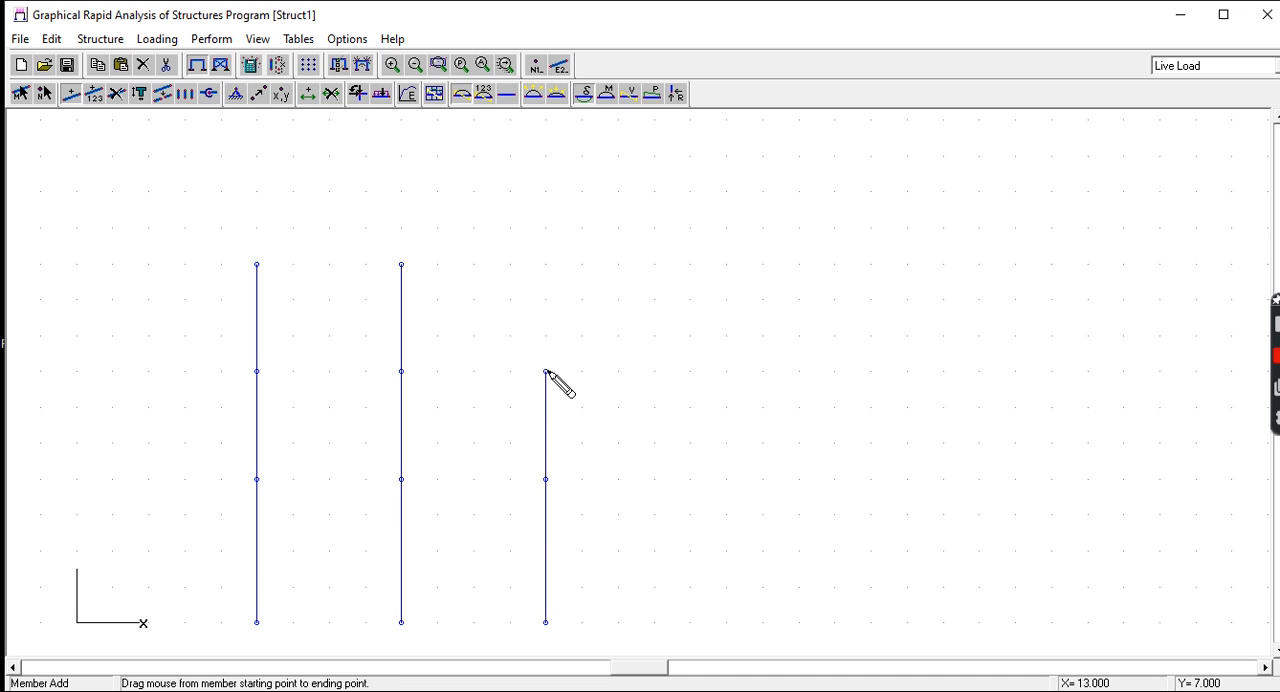
Extend the right column to roof level and draw the roof beam
left_click_drag(545, 372, 545, 265)
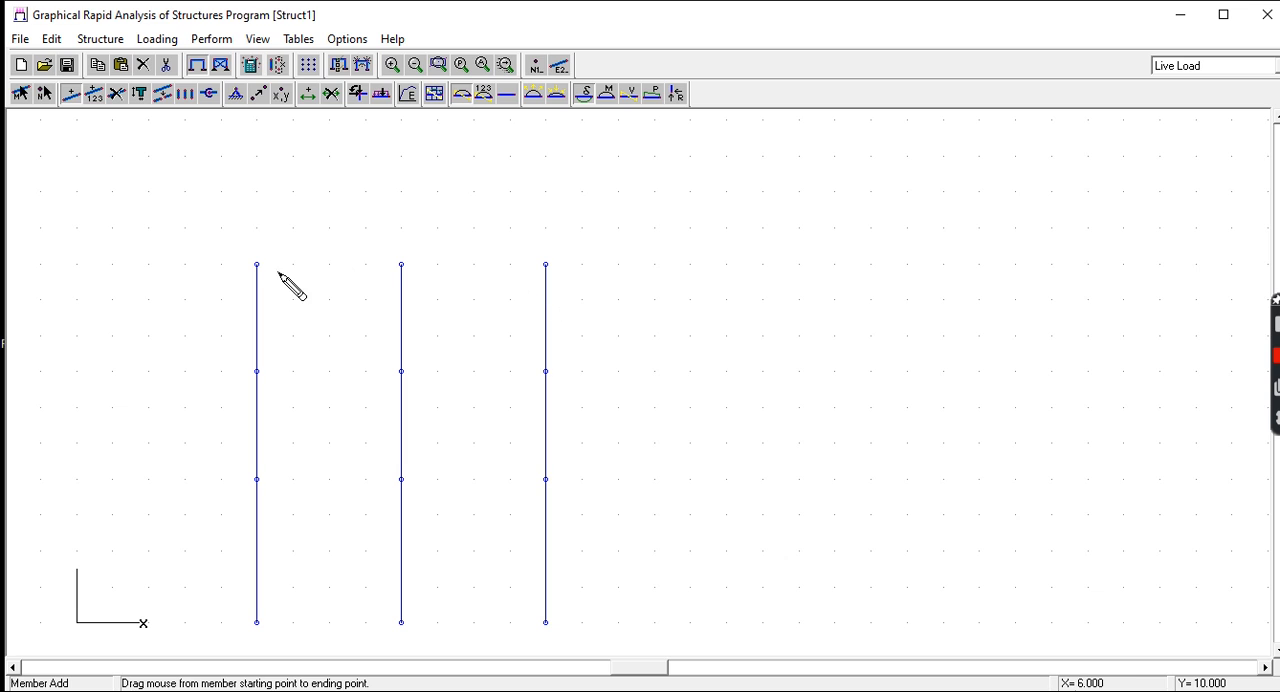
left_click_drag(256, 266, 401, 266)
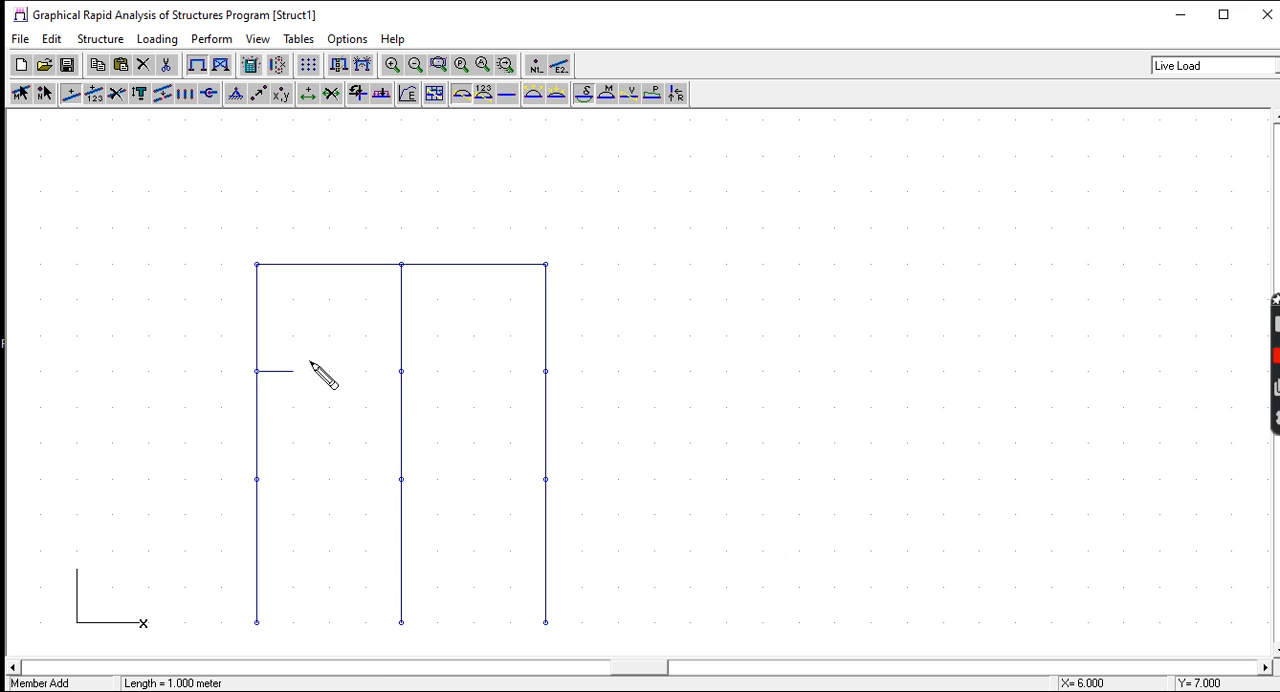
Draw the upper floor beam and the lowest floor beam across all three columns
left_click_drag(256, 371, 401, 371)
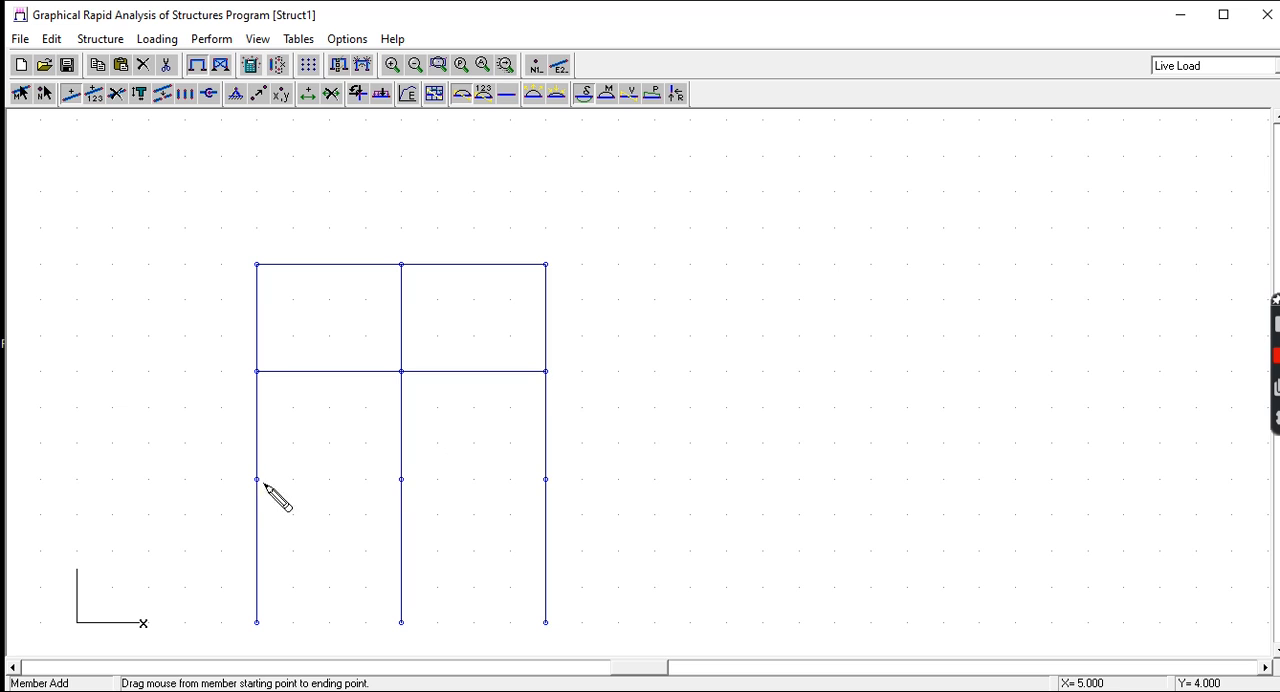
left_click_drag(257, 479, 472, 479)
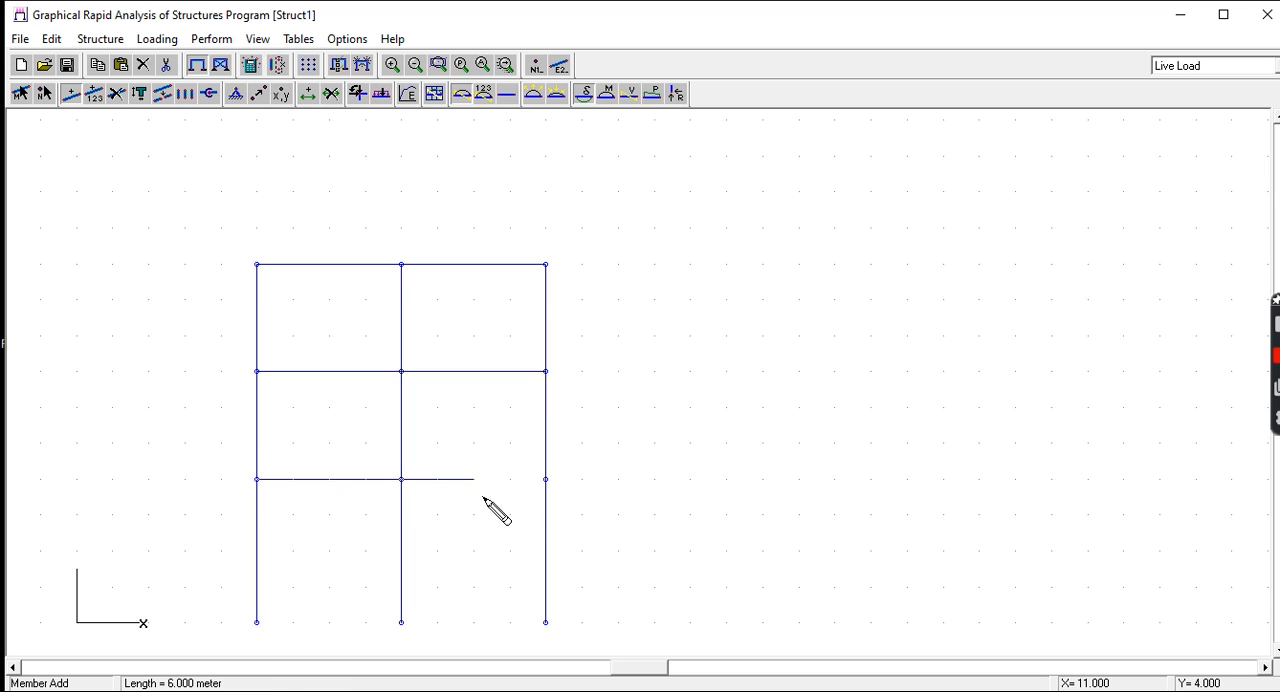
left_click_drag(401, 479, 545, 479)
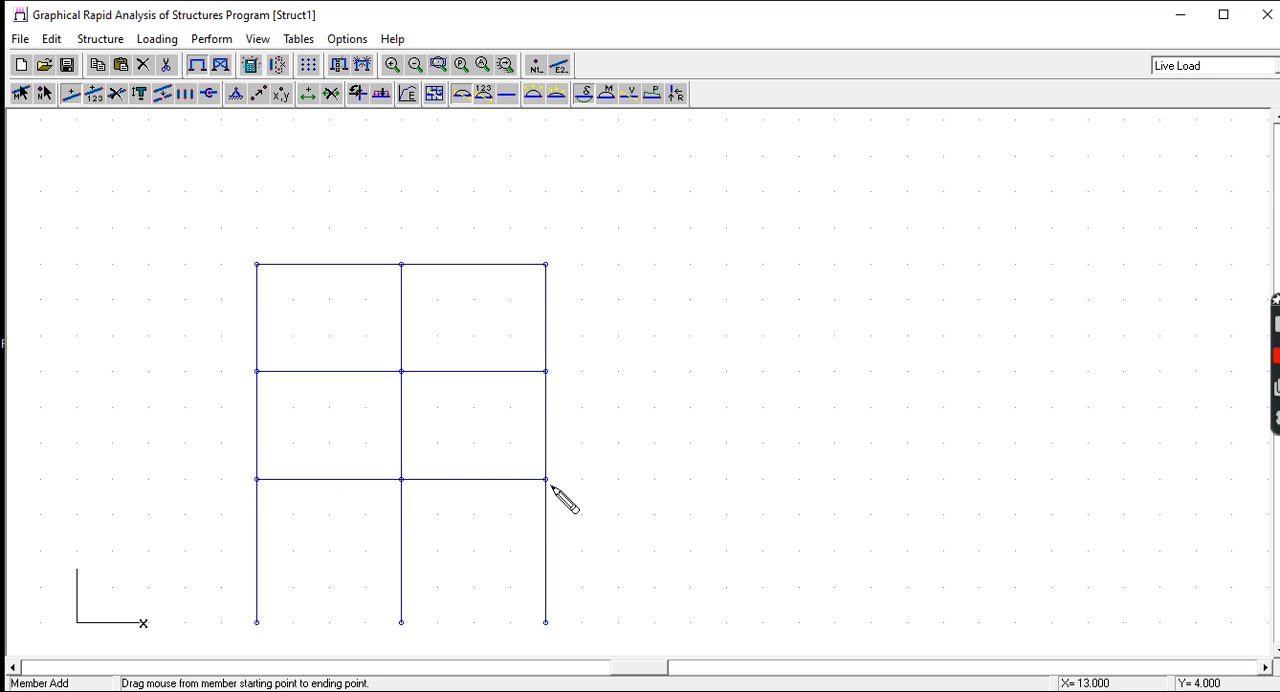